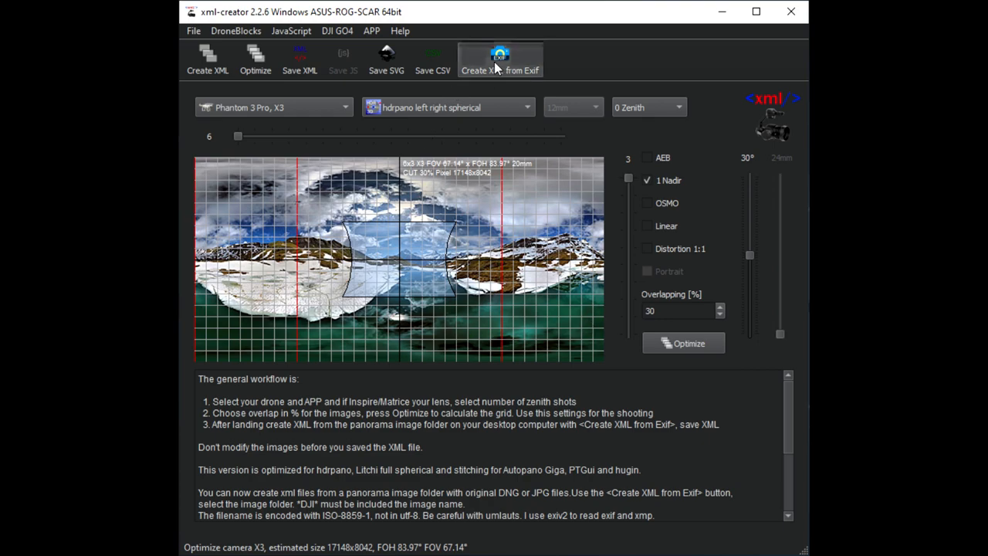
# Generate the Mini 3 Pro shooting XML from the EXIF data of the RAW image folder
pyautogui.click(500, 59)
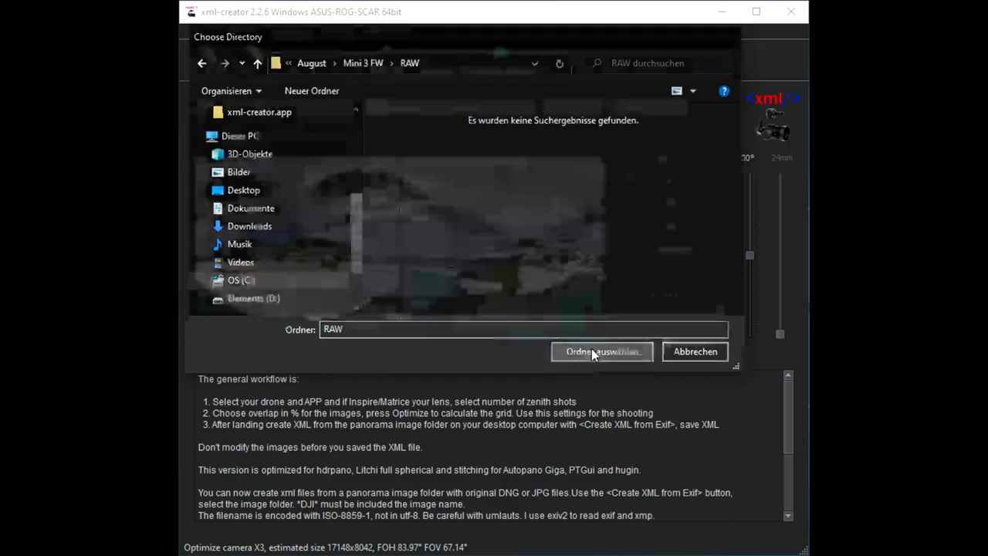
pyautogui.click(602, 352)
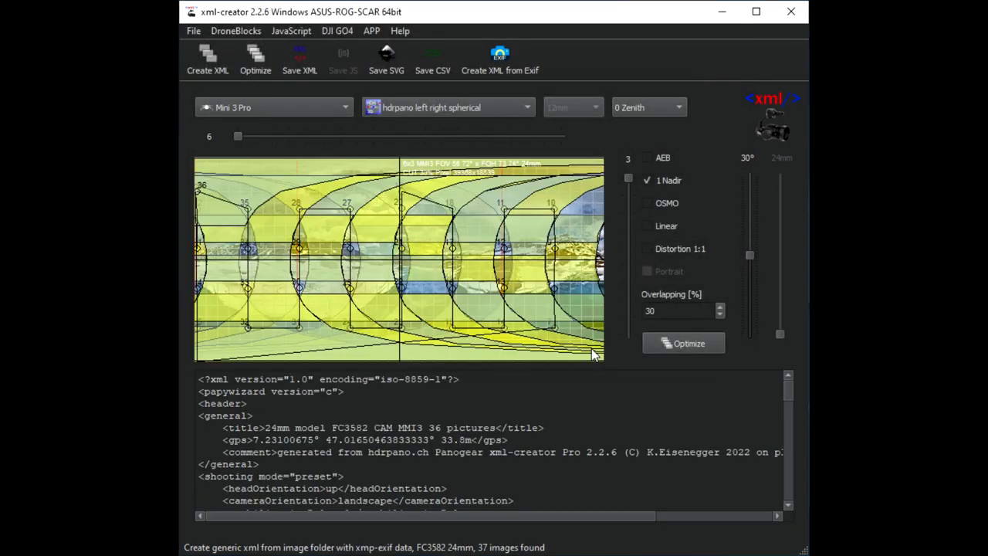
pyautogui.moveTo(476, 284)
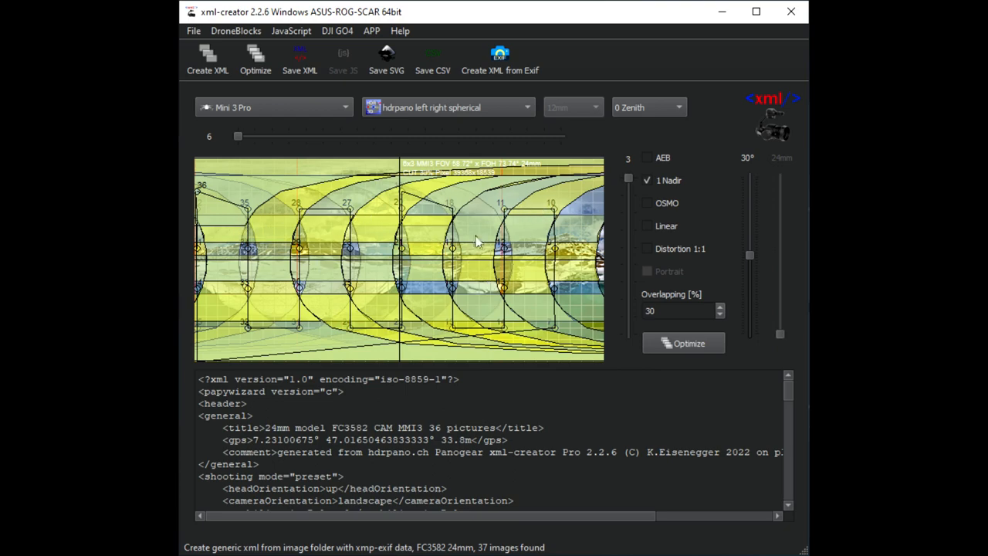
pyautogui.moveTo(539, 244)
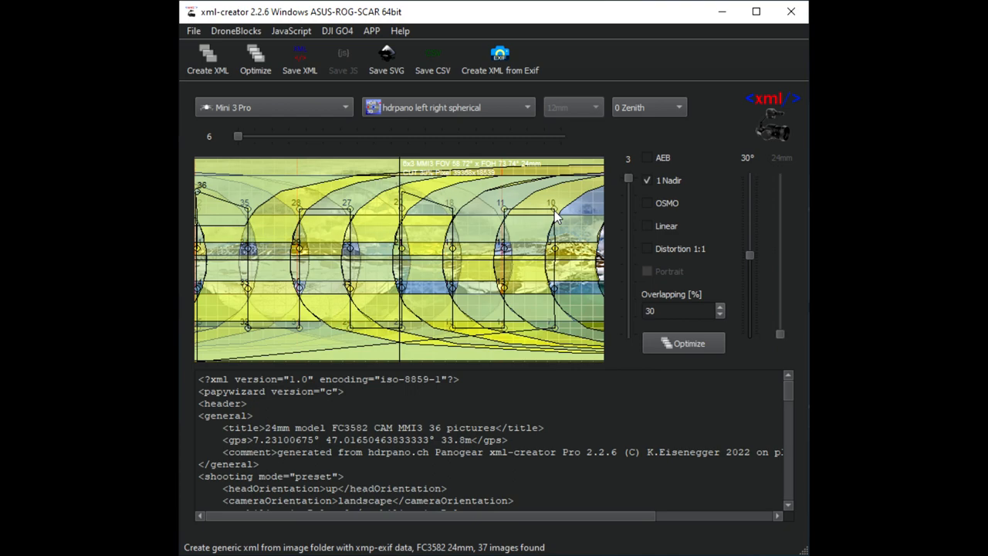
pyautogui.moveTo(502, 219)
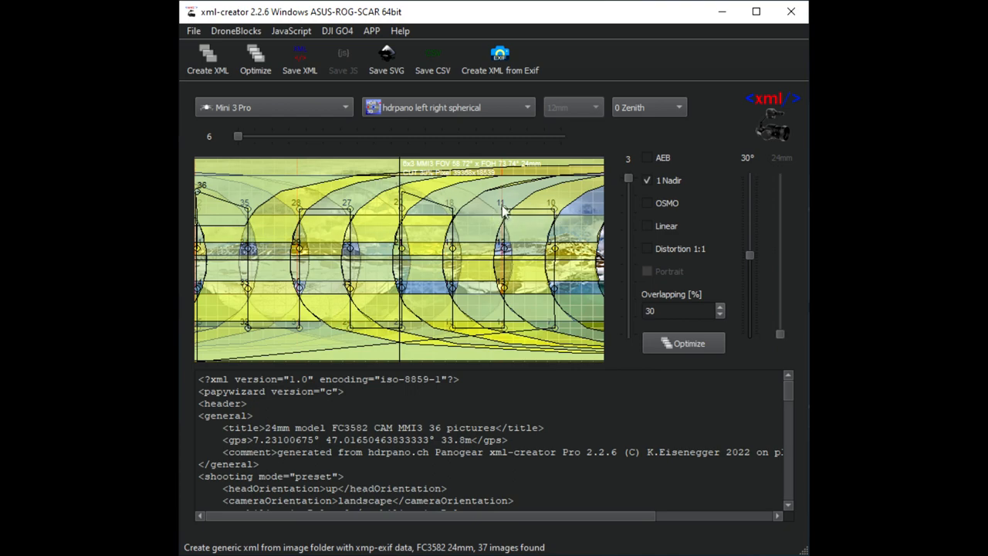
pyautogui.moveTo(506, 214)
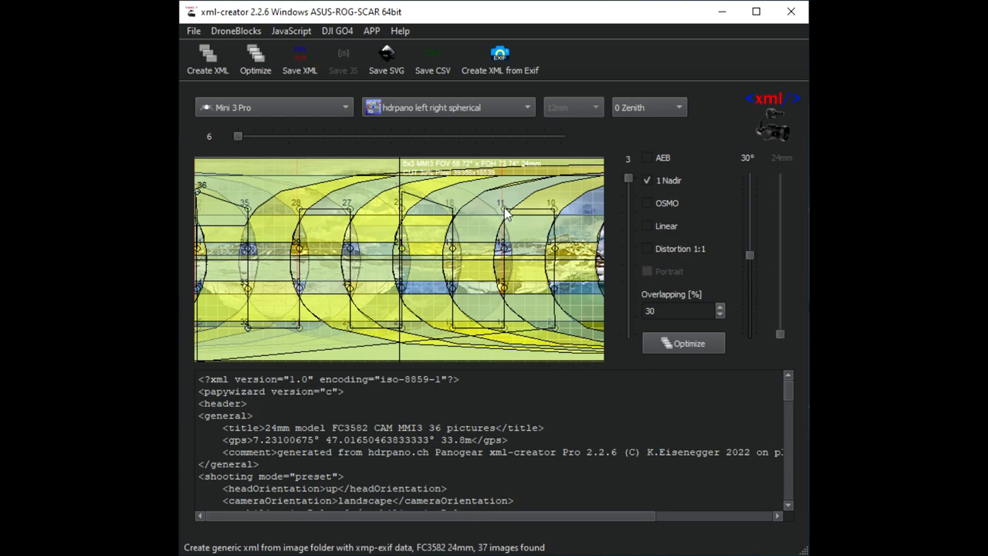
pyautogui.moveTo(202, 192)
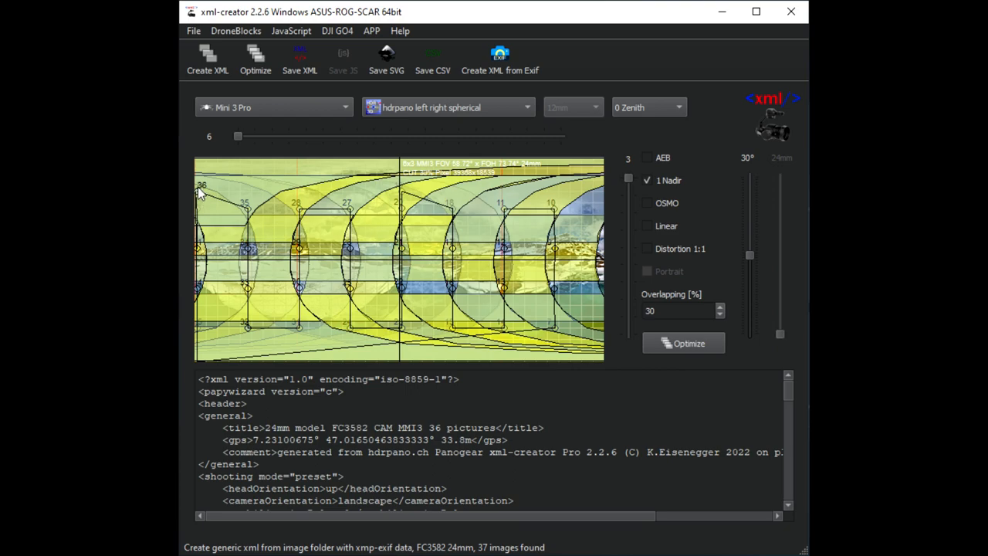
pyautogui.moveTo(363, 244)
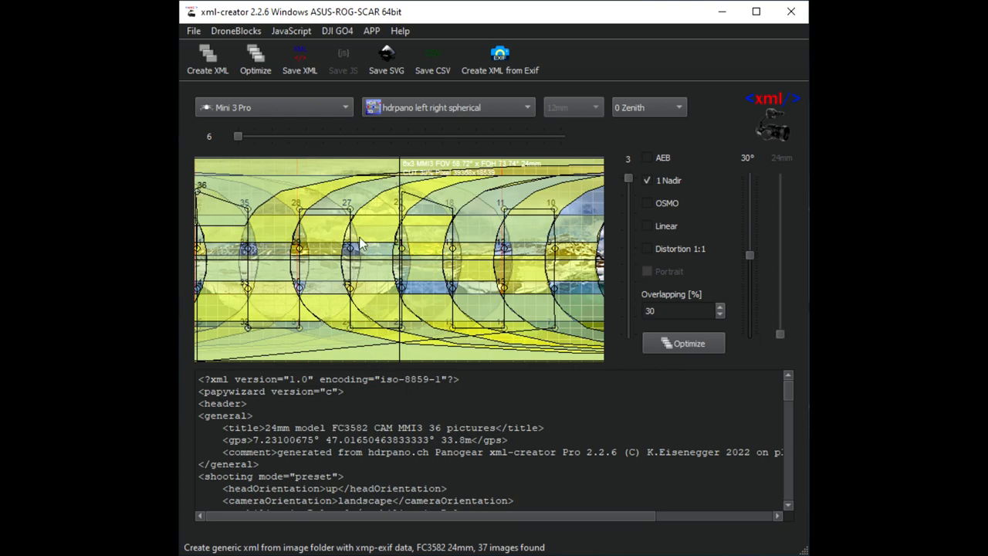
pyautogui.moveTo(558, 259)
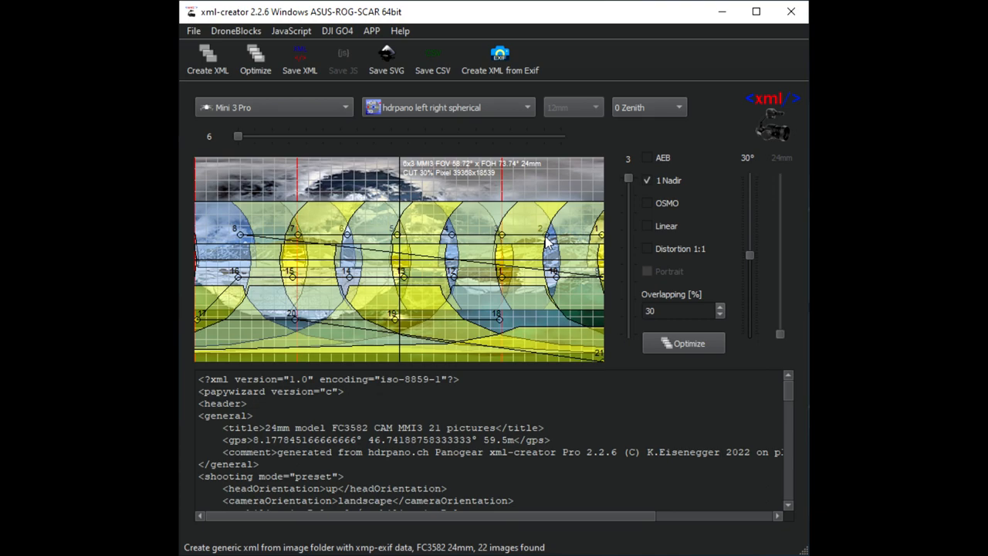
pyautogui.moveTo(476, 210)
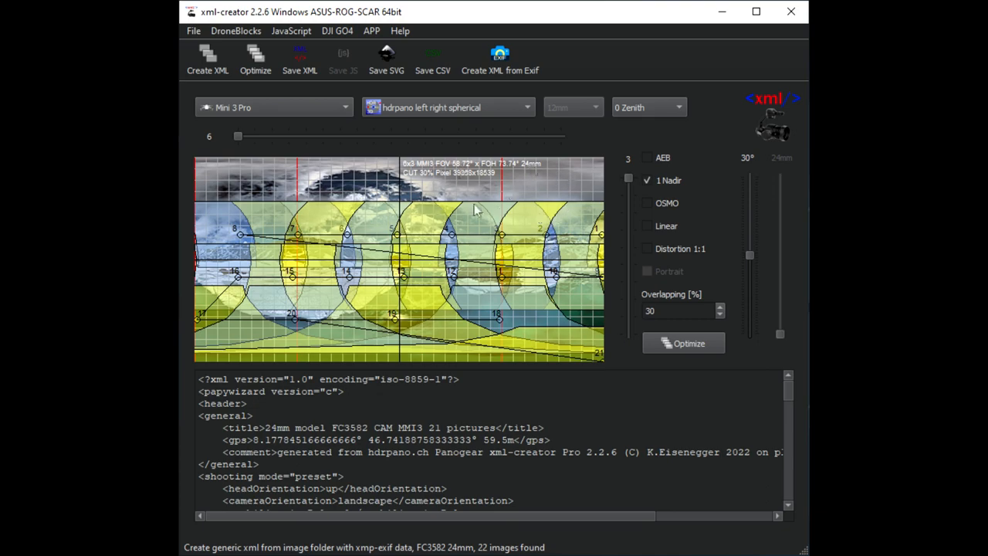
pyautogui.moveTo(368, 195)
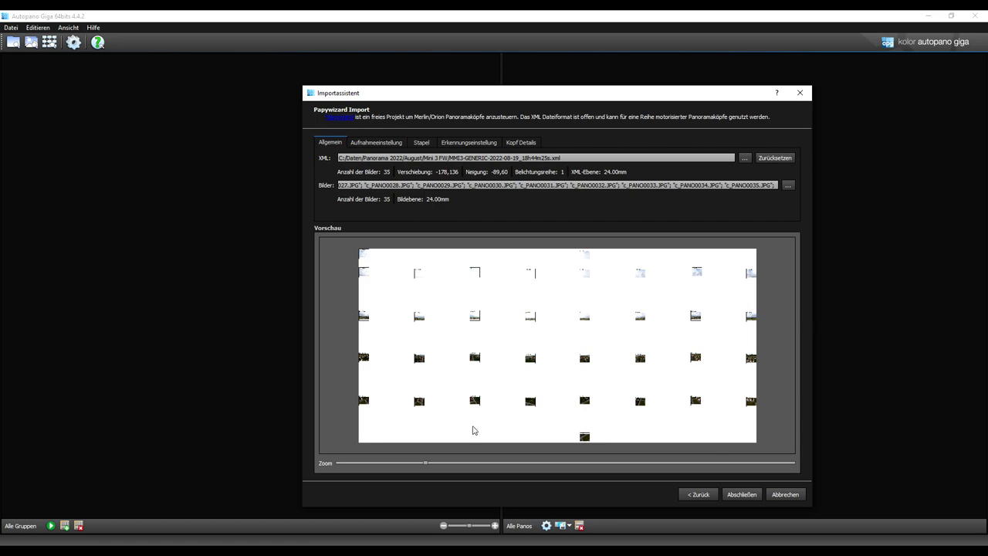
pyautogui.moveTo(371, 254)
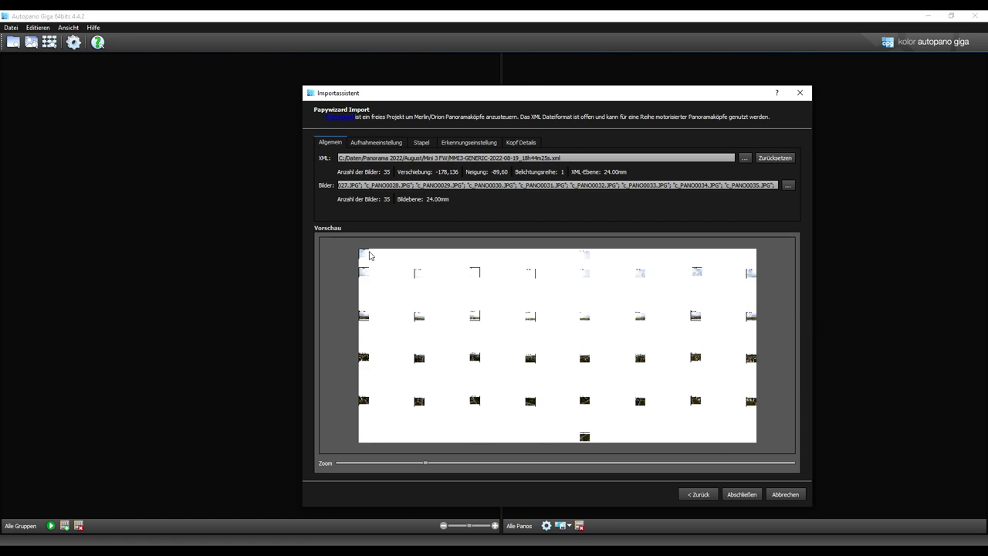
pyautogui.moveTo(585, 258)
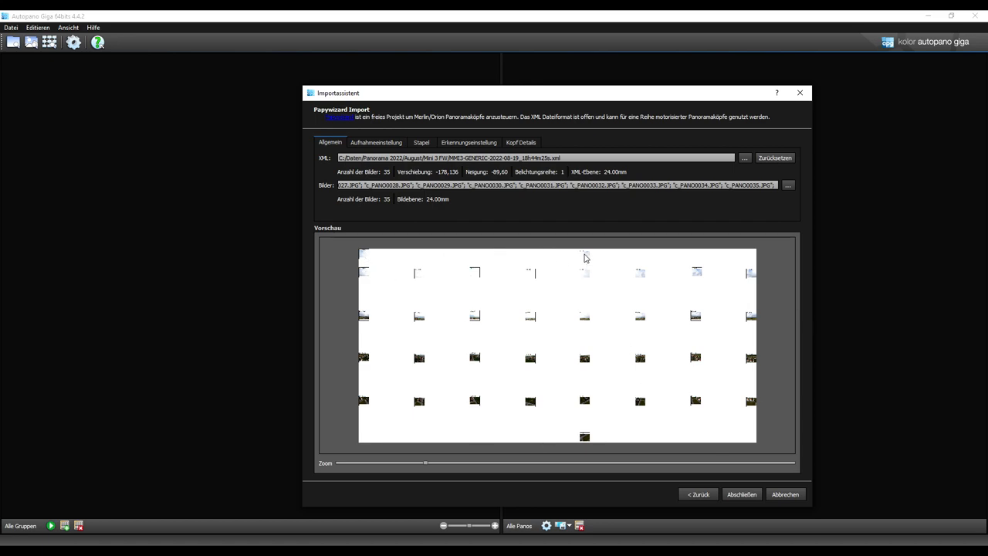
pyautogui.moveTo(586, 275)
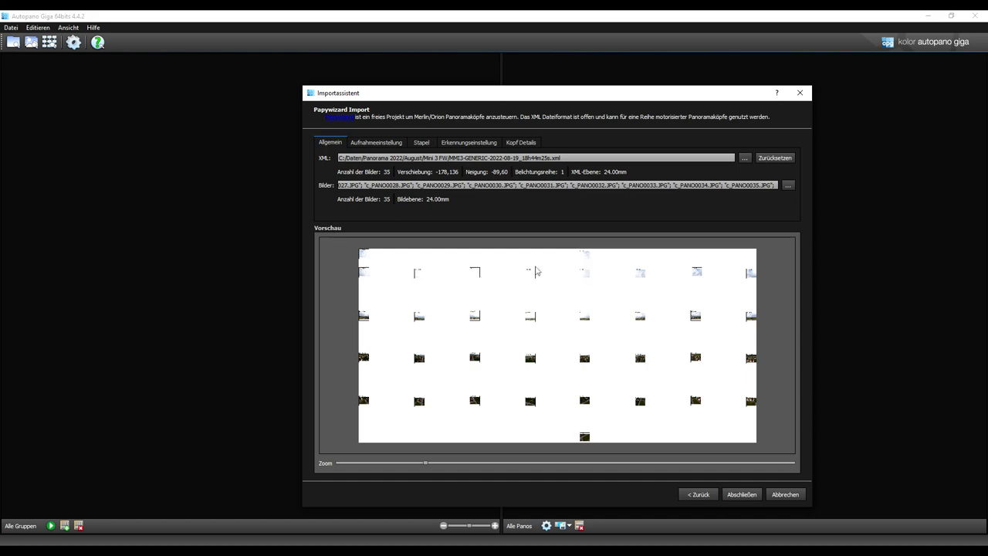
pyautogui.moveTo(725, 277)
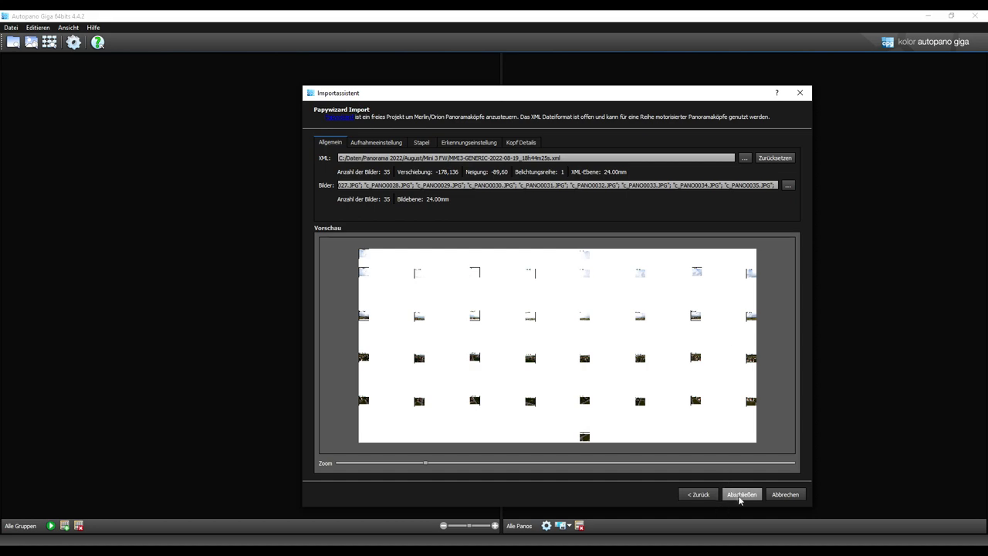
# Finish the Papywizard import so the 35 images stitch into one 360×180 panorama
pyautogui.click(740, 494)
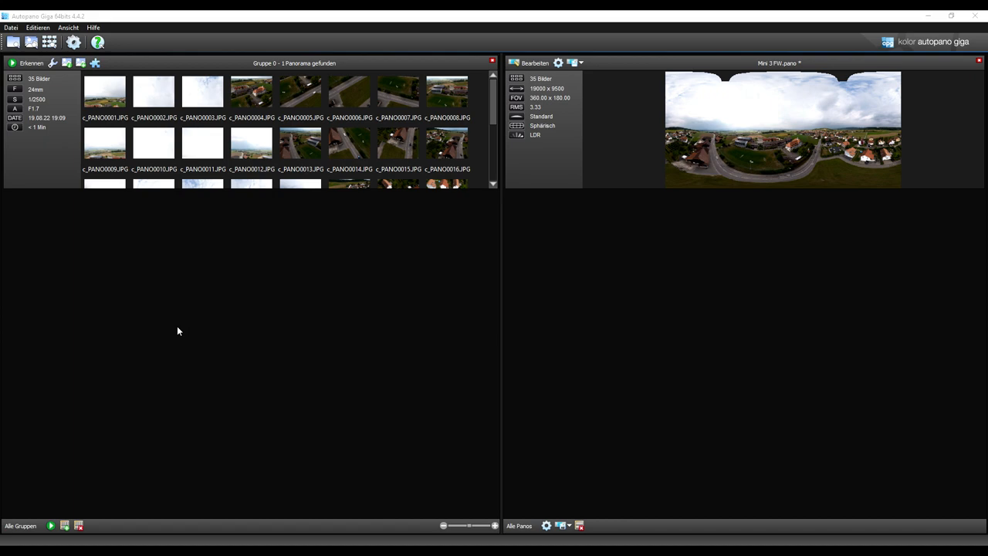
pyautogui.moveTo(46, 130)
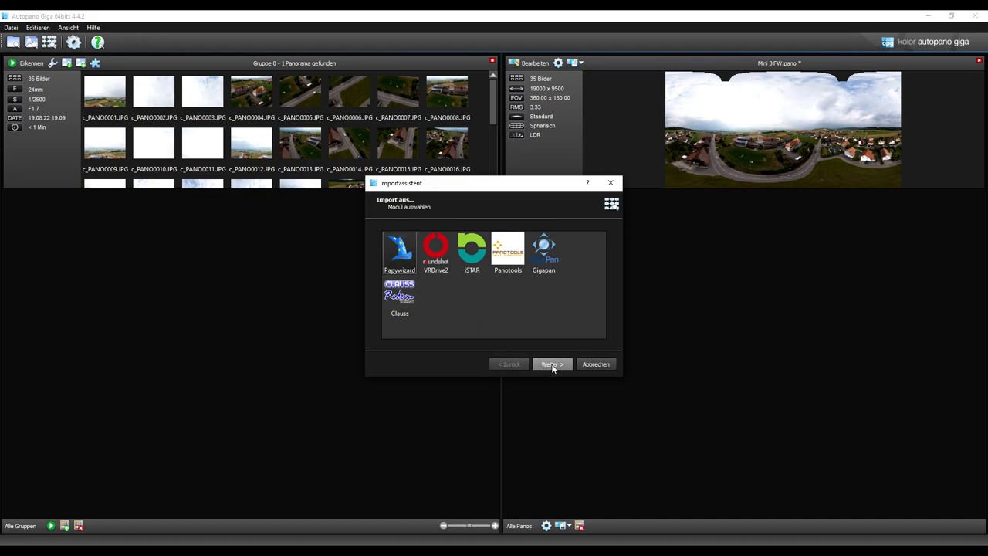
# Import the full XML layout with c_PANO0001.JPG and its images via the Papywizard assistant
pyautogui.click(551, 364)
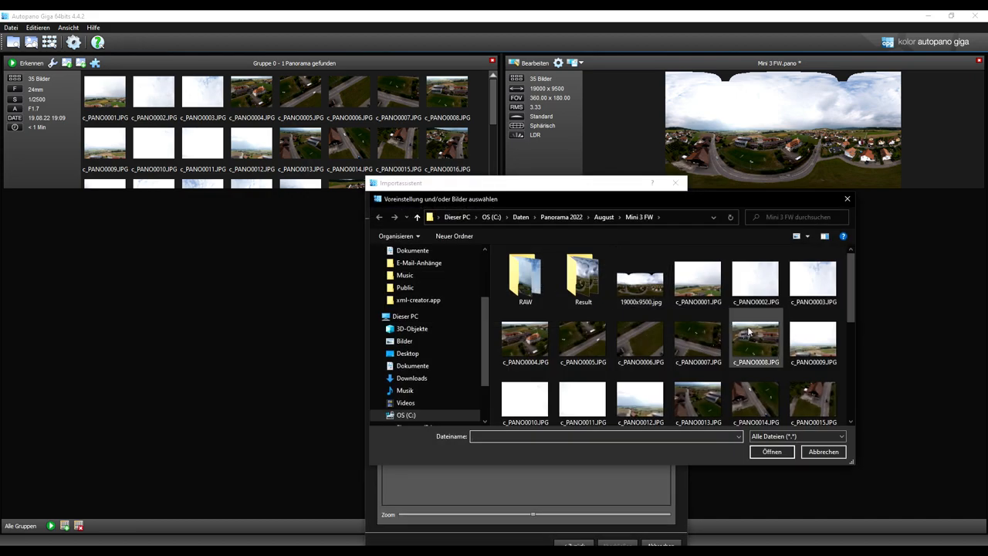
pyautogui.scroll(-3)
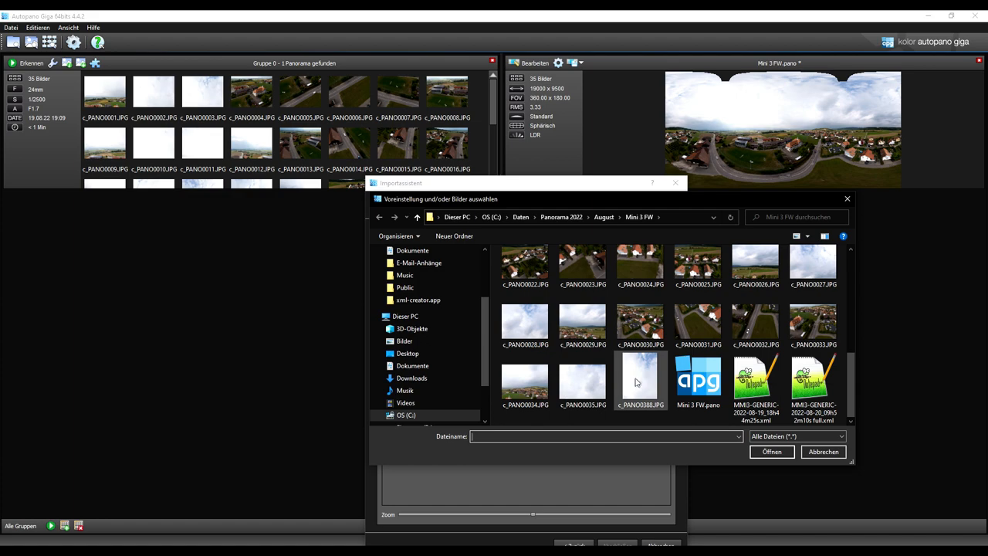
pyautogui.moveTo(639, 378)
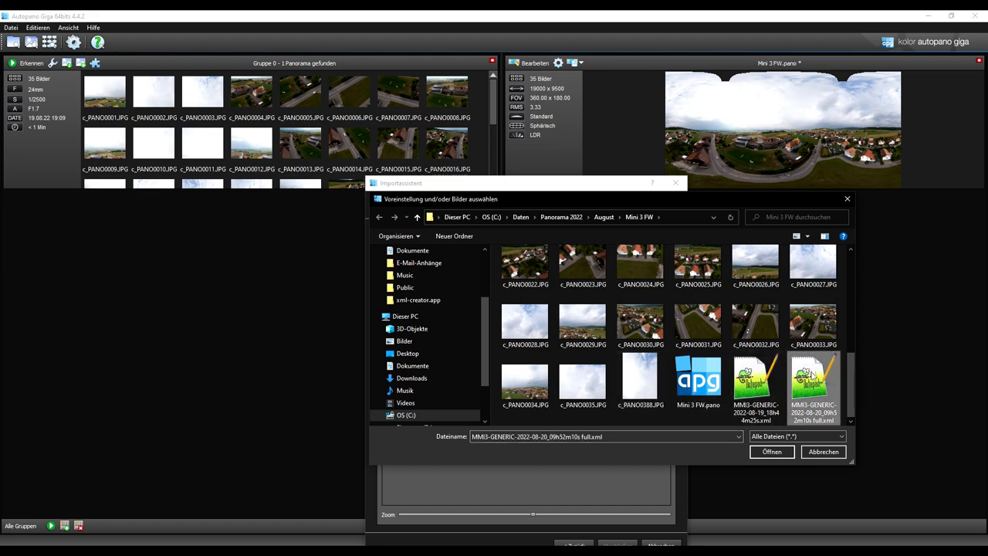
pyautogui.click(771, 451)
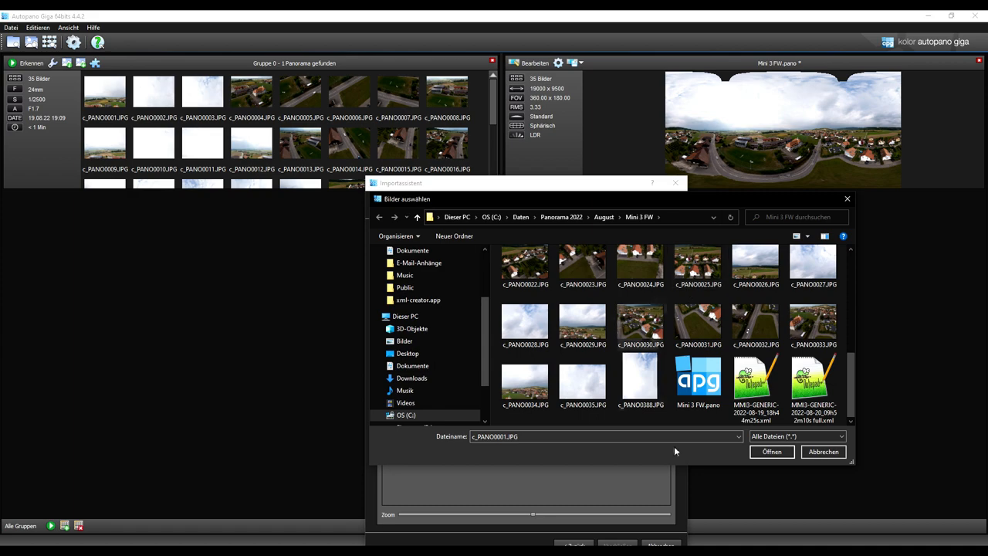
pyautogui.click(772, 450)
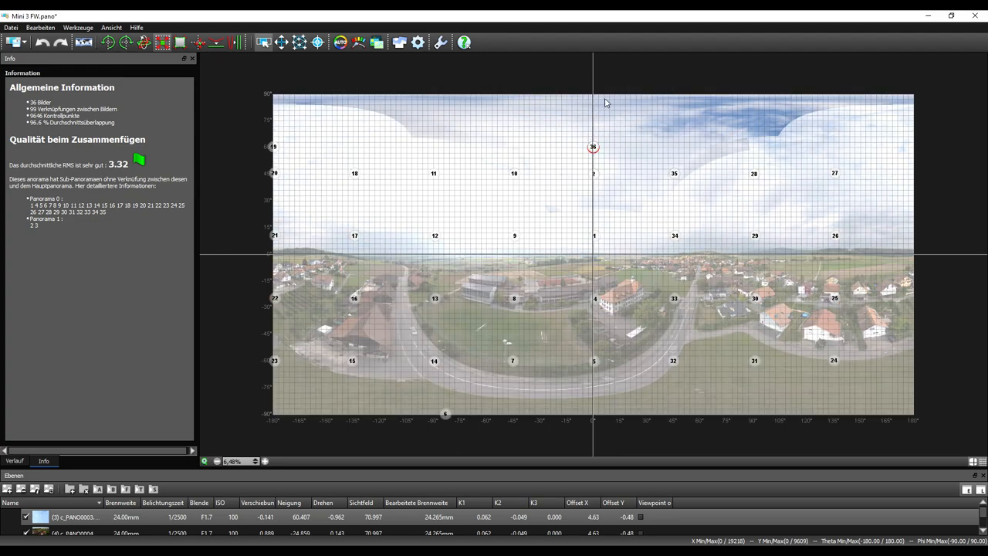
pyautogui.moveTo(585, 117)
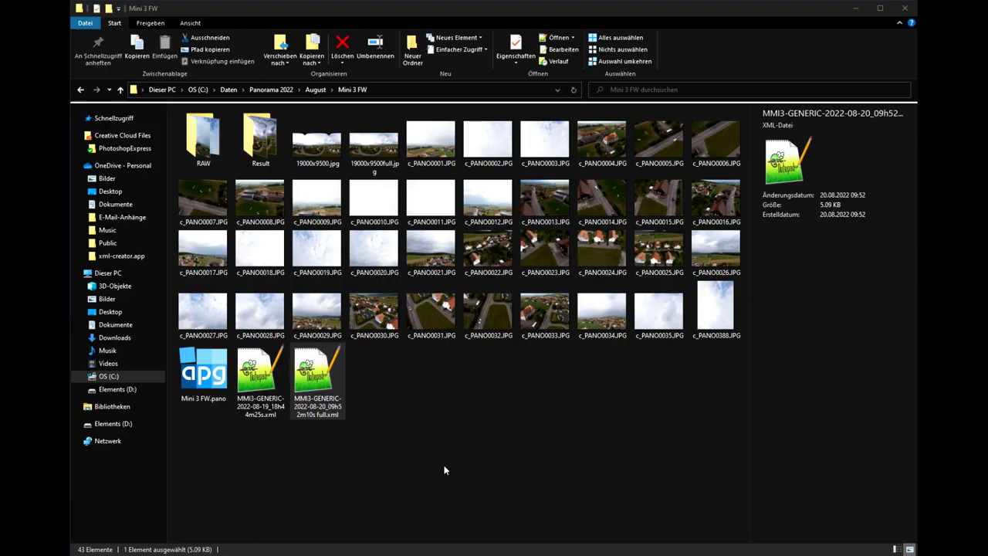
pyautogui.click(316, 142)
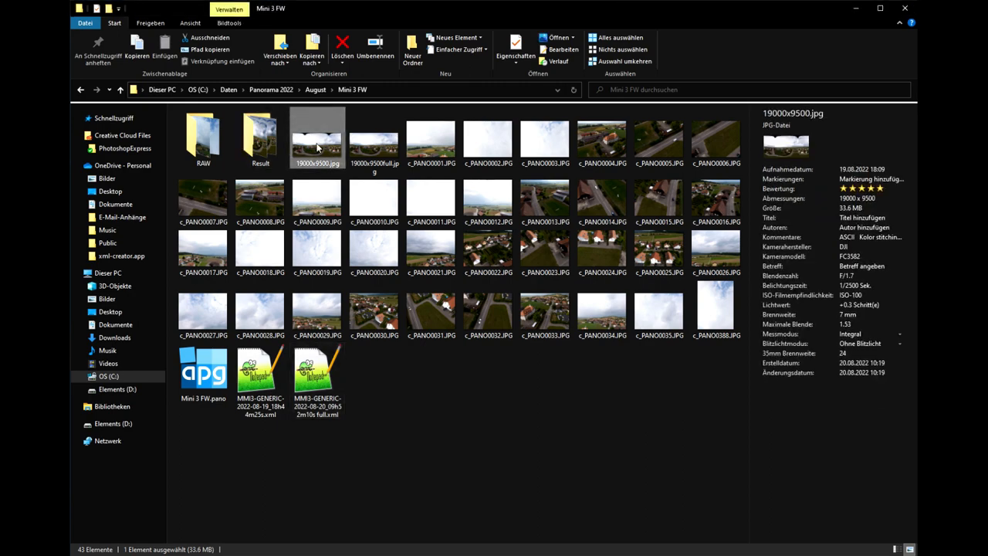
pyautogui.click(373, 142)
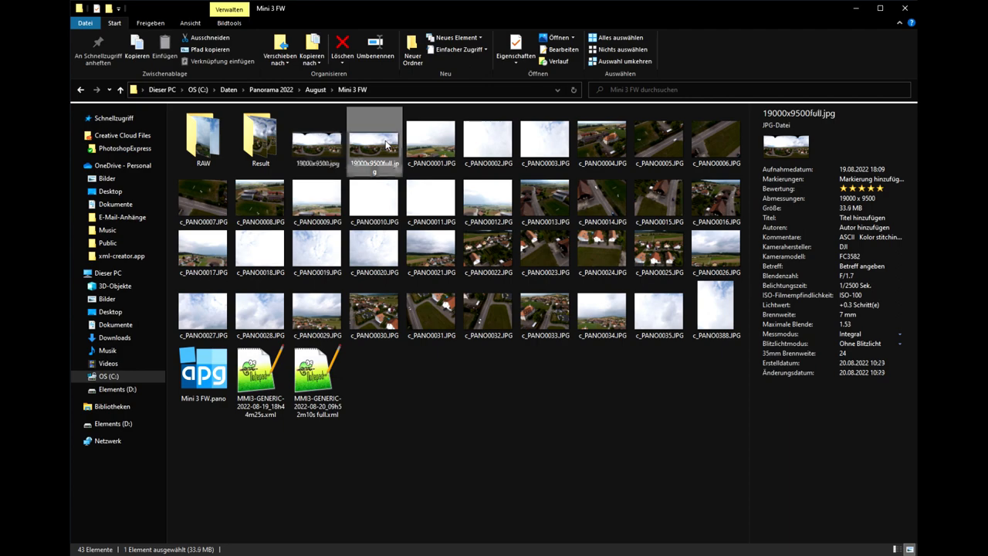
pyautogui.click(716, 309)
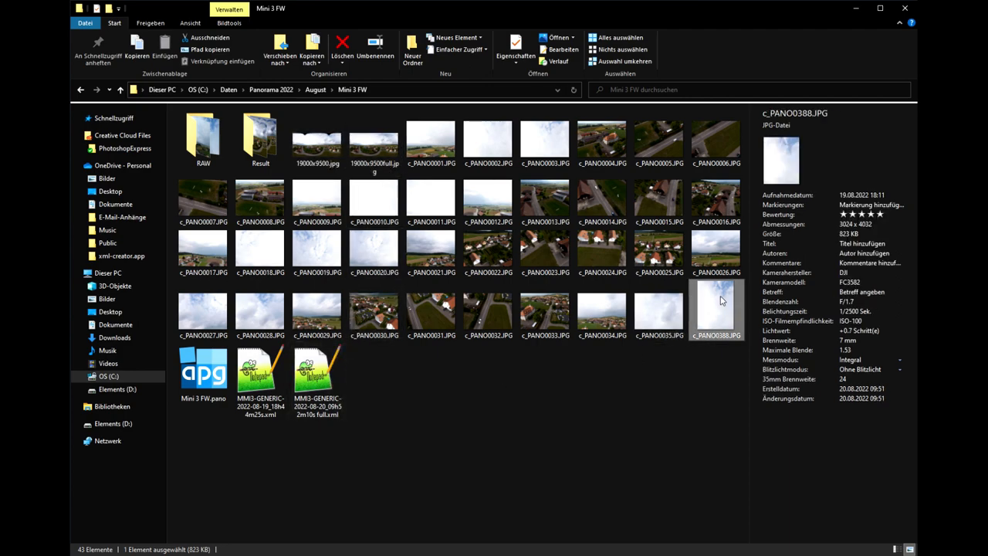
pyautogui.moveTo(682, 409)
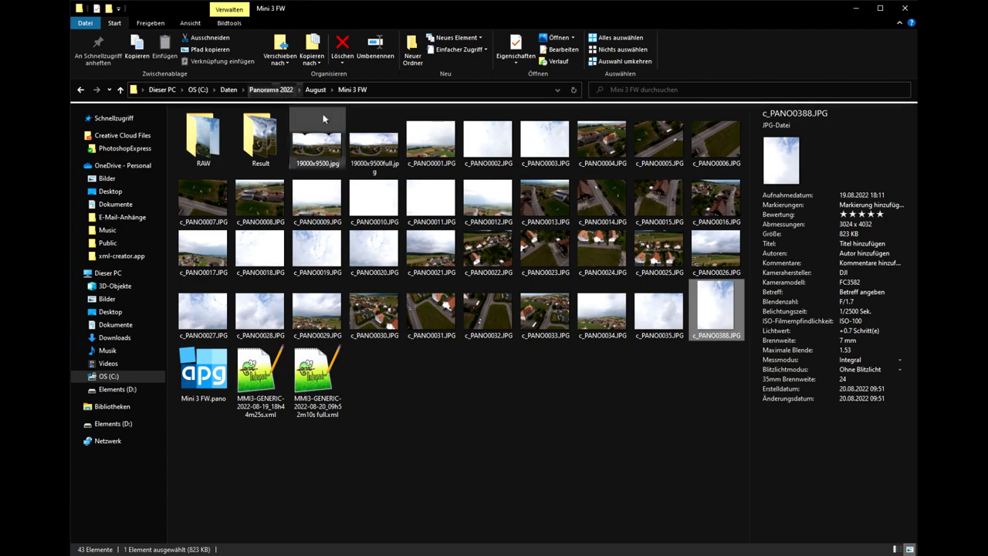
pyautogui.moveTo(317, 147)
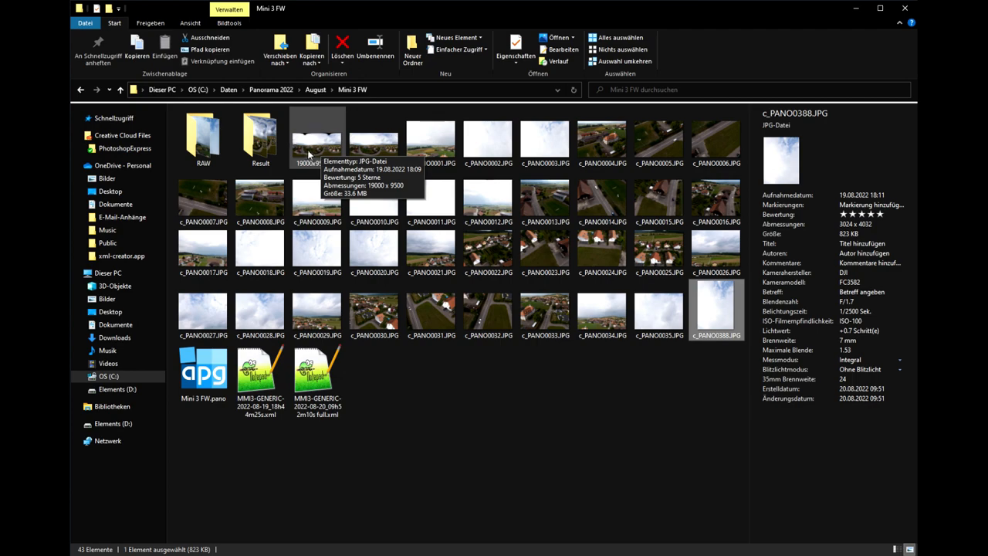
pyautogui.moveTo(315, 147)
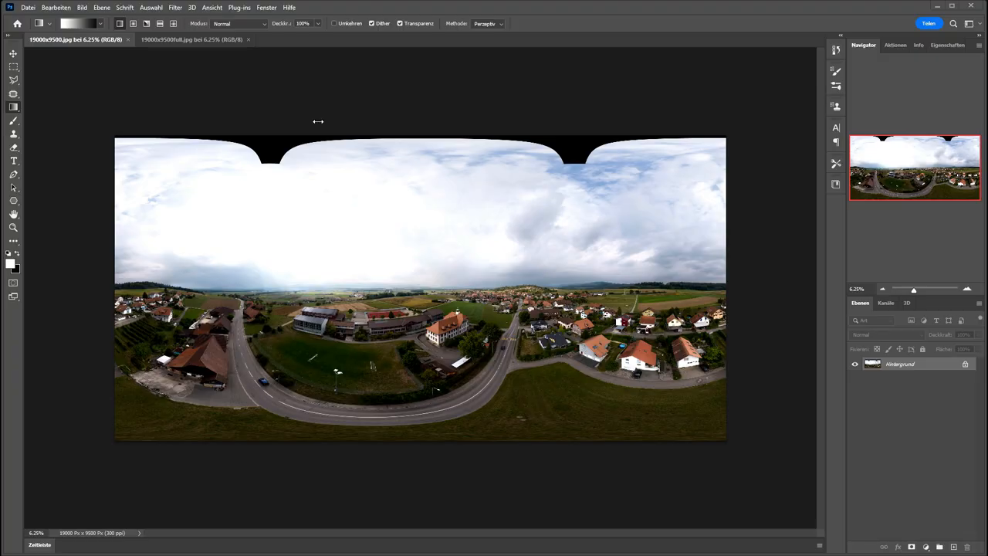
pyautogui.moveTo(165, 55)
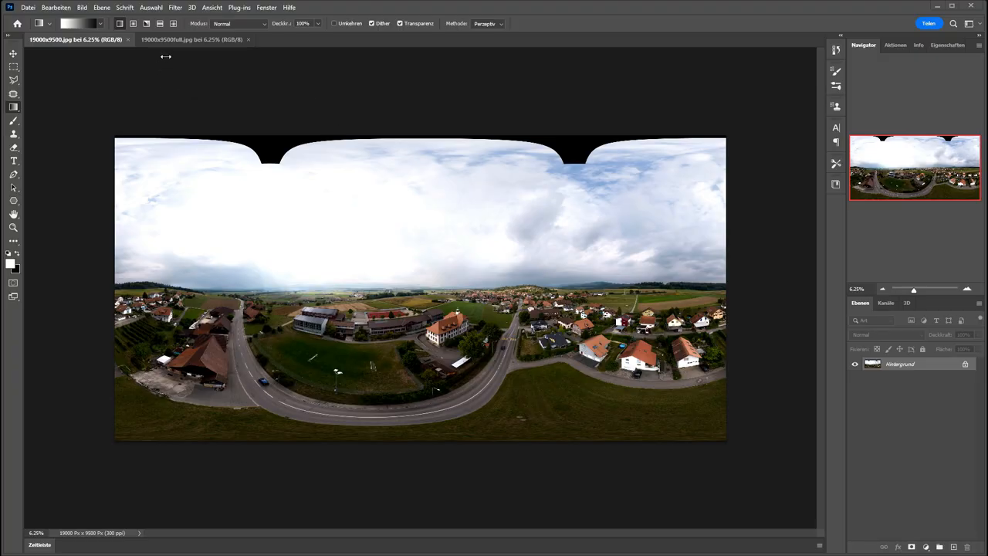
pyautogui.moveTo(286, 162)
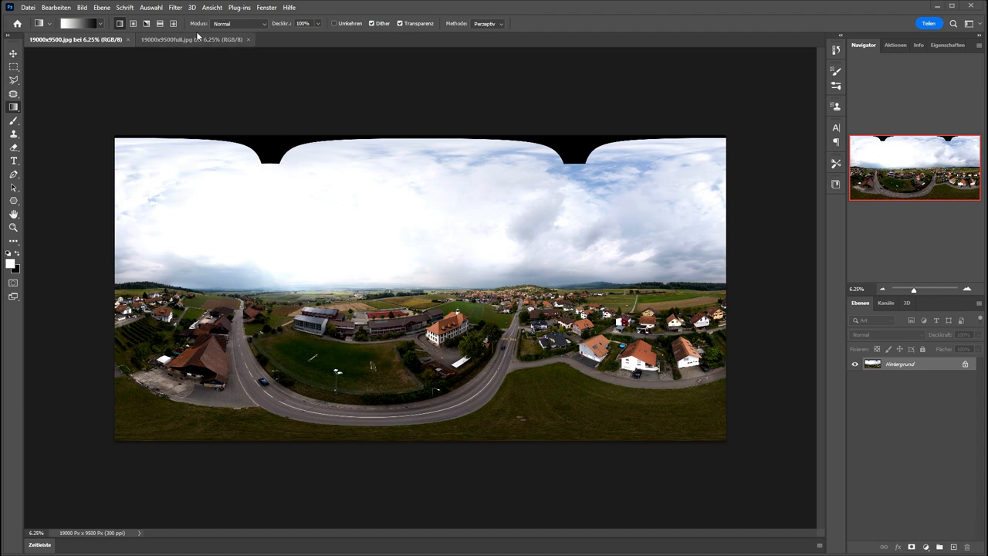
# Duplicate the Hintergrund layer of the first 19000×9500 panorama
pyautogui.click(191, 40)
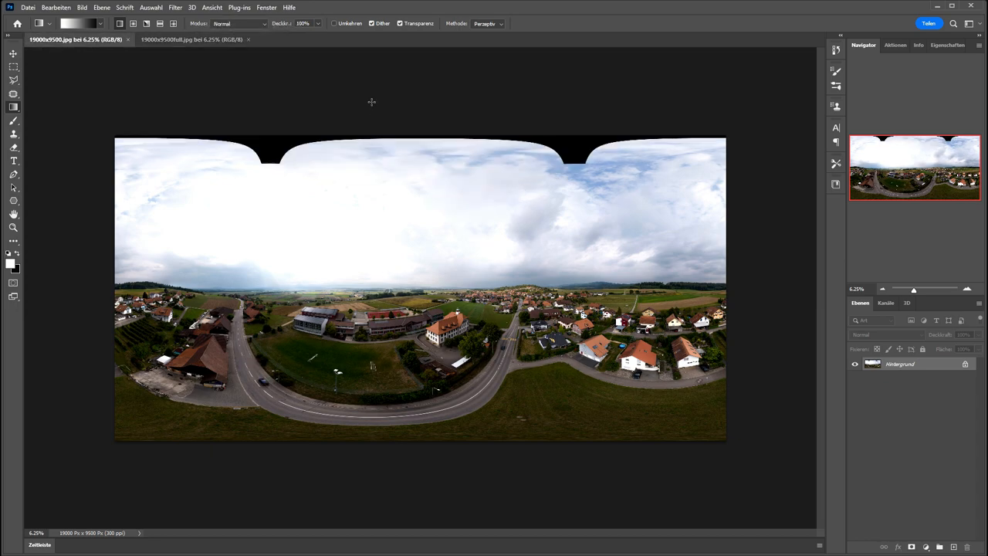
pyautogui.moveTo(370, 87)
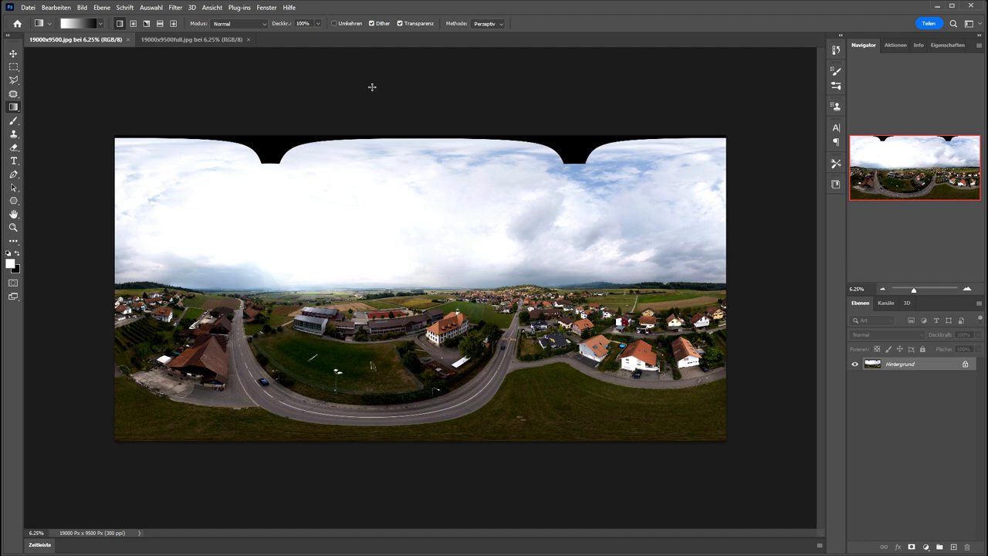
pyautogui.rightClick(900, 364)
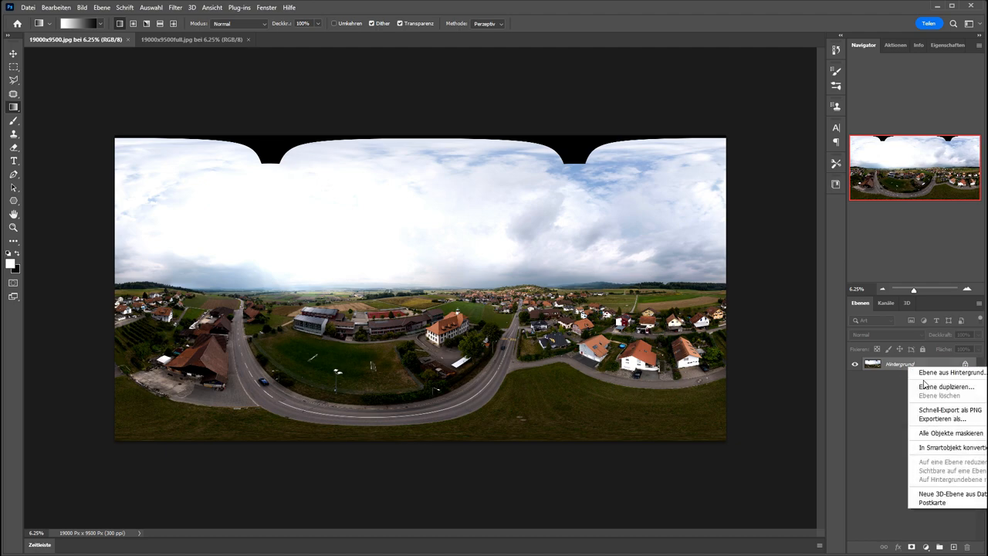
pyautogui.click(945, 386)
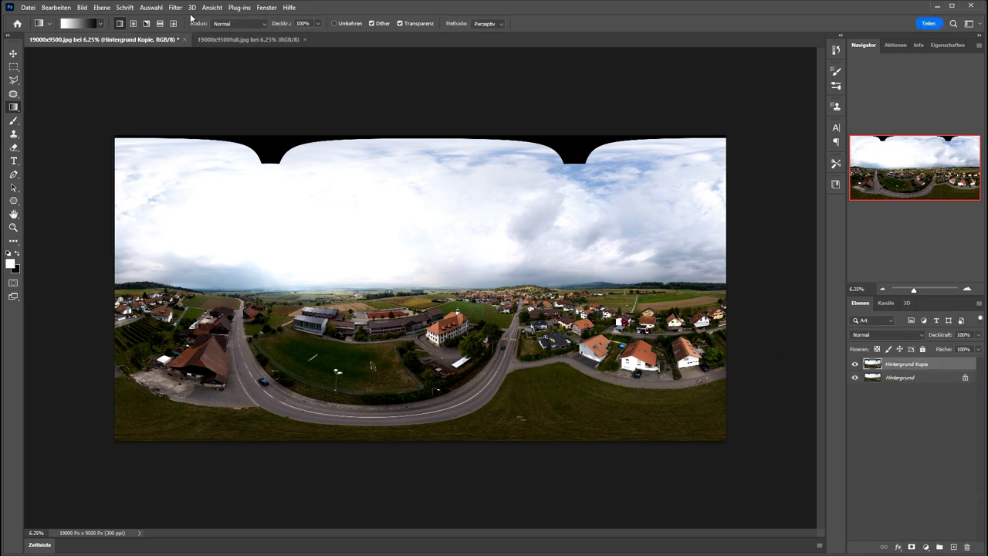
# Run the SuperCubic filter to turn the copied panorama into cube faces
pyautogui.click(175, 6)
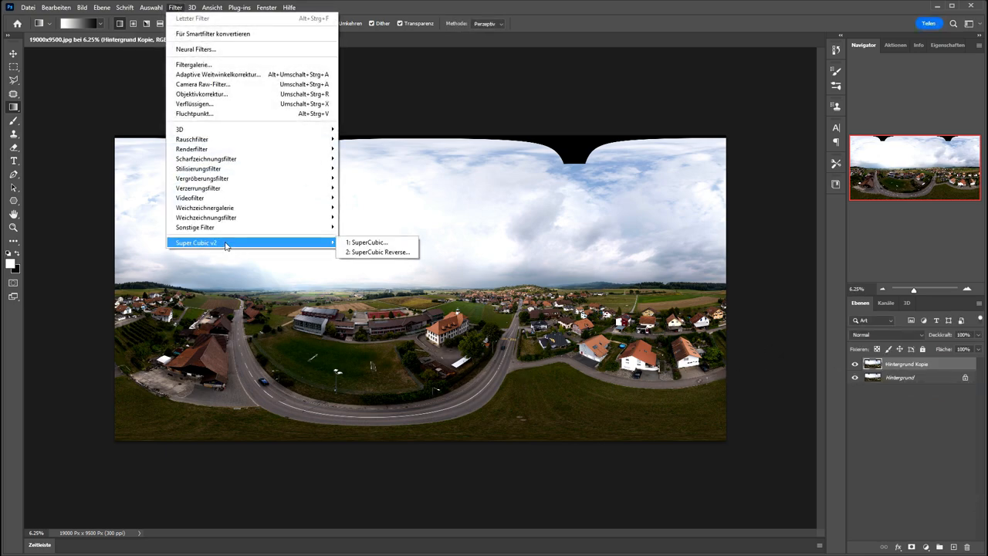
pyautogui.click(367, 242)
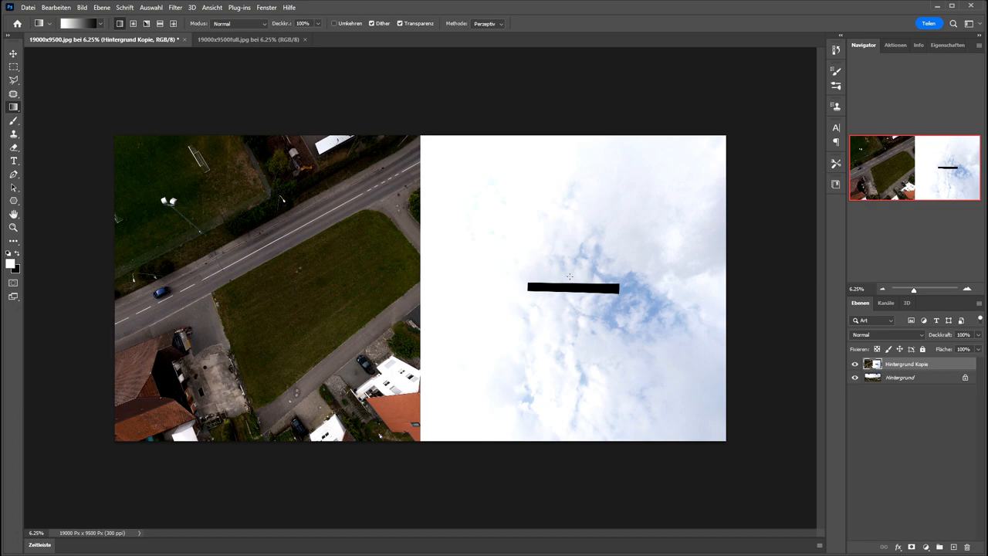
pyautogui.moveTo(8, 537)
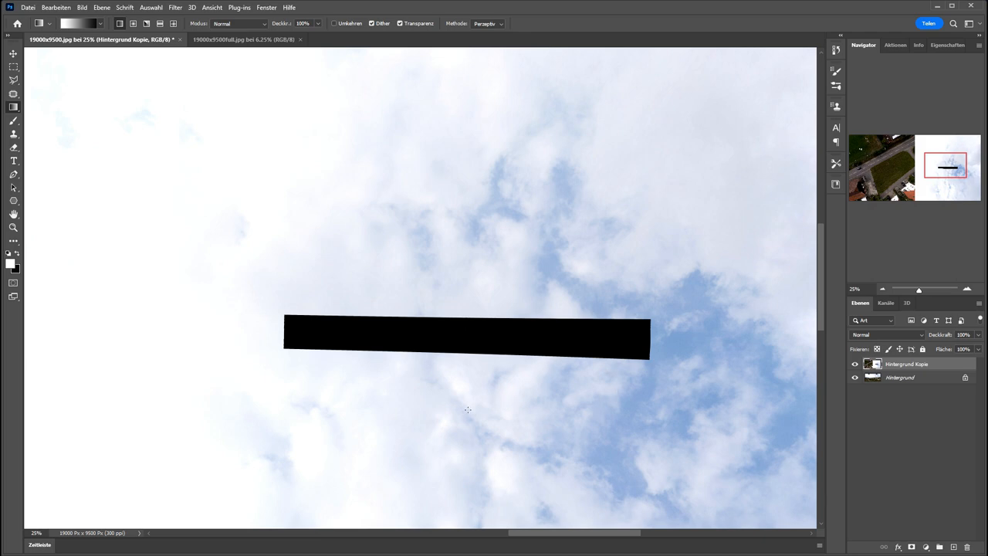
pyautogui.moveTo(492, 325)
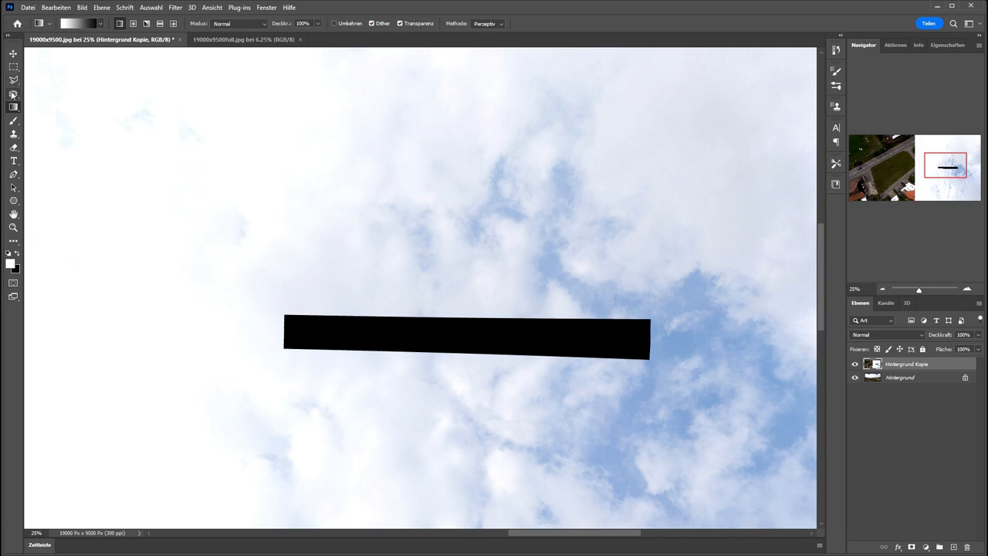
# Select the black sky hole with the Magic Wand and fill it content-aware with clouds
pyautogui.click(13, 94)
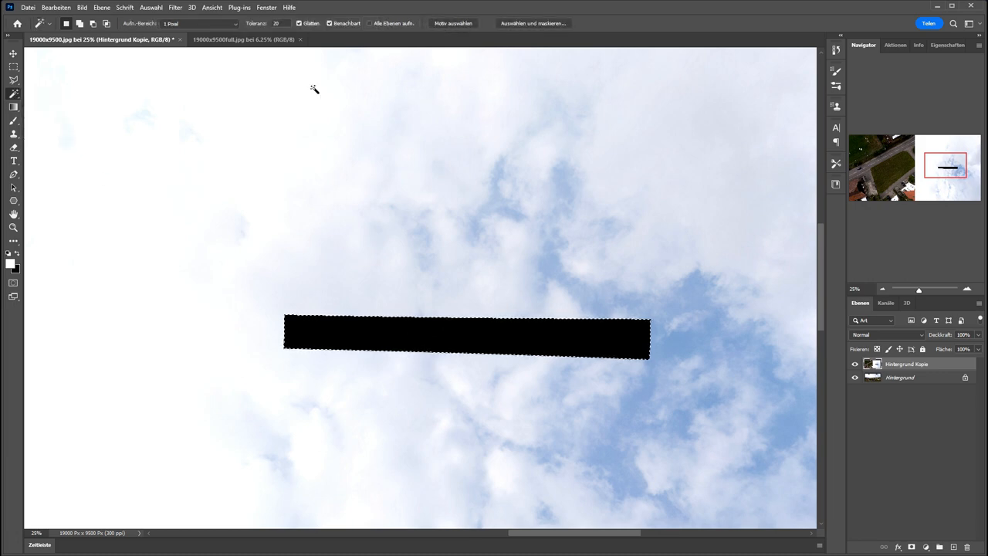
pyautogui.click(151, 6)
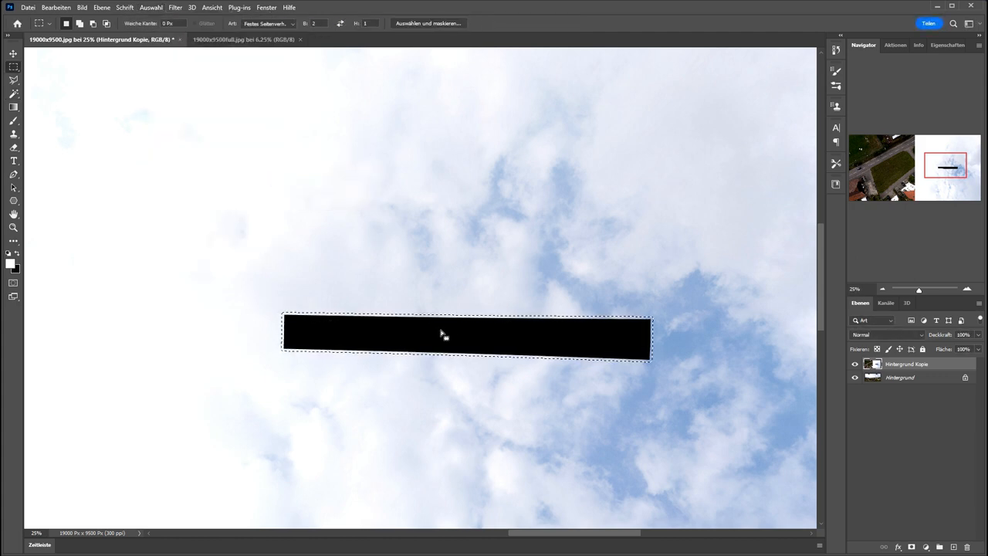
pyautogui.rightClick(443, 334)
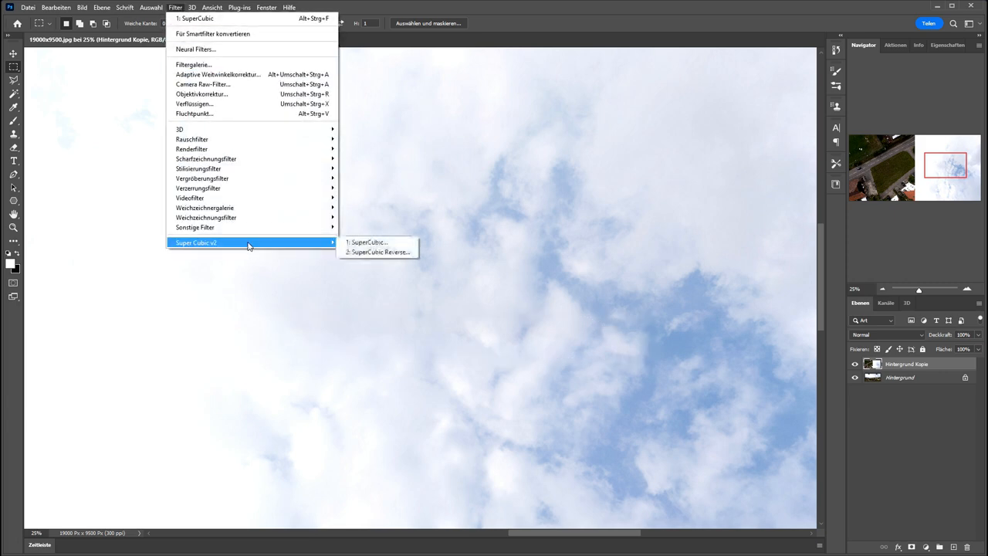
# Run SuperCubic Reverse to rebuild the equirectangular panorama from the patched cube faces
pyautogui.click(378, 253)
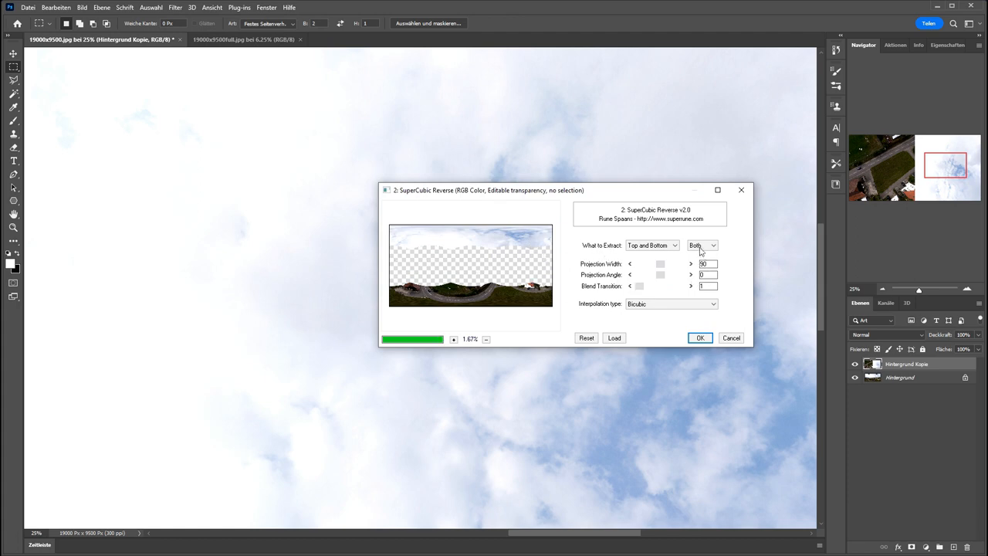
pyautogui.click(701, 244)
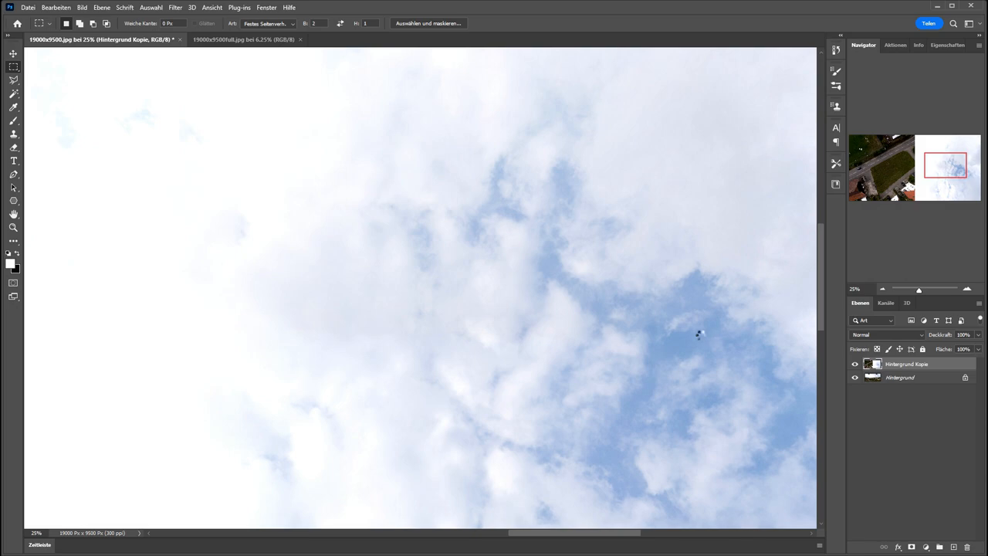
pyautogui.moveTo(700, 337)
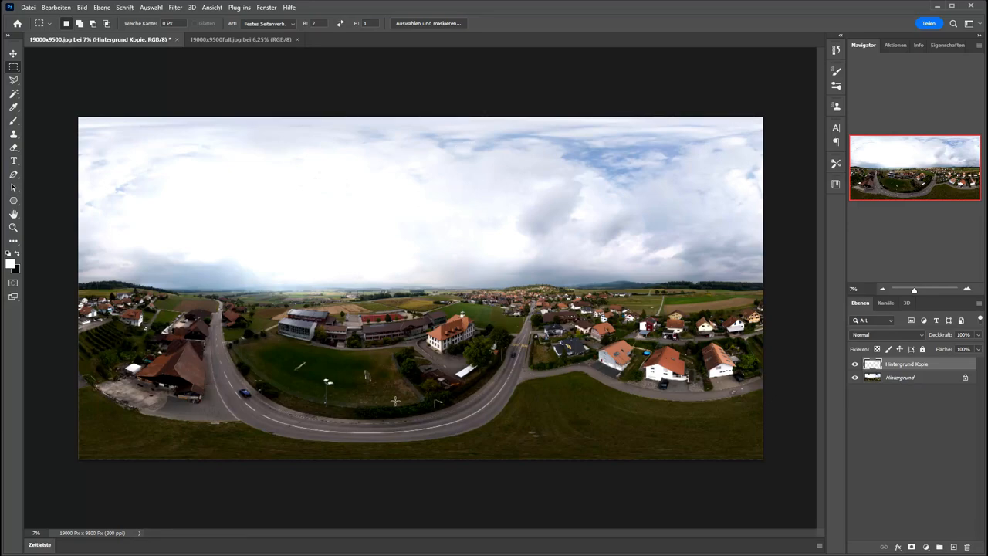
pyautogui.moveTo(418, 111)
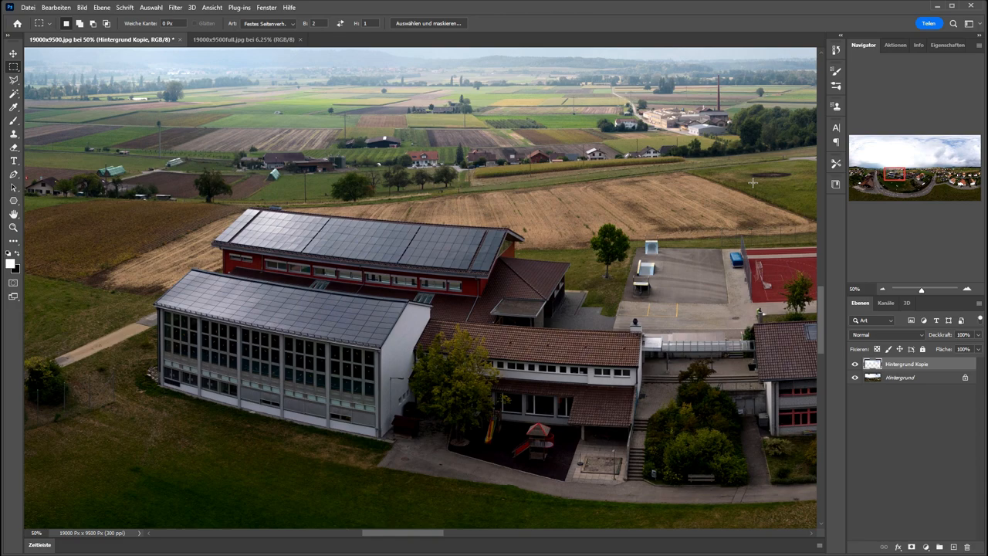
# Switch to the 19000x9500full.jpg document to compare it with the filled panorama
pyautogui.click(244, 40)
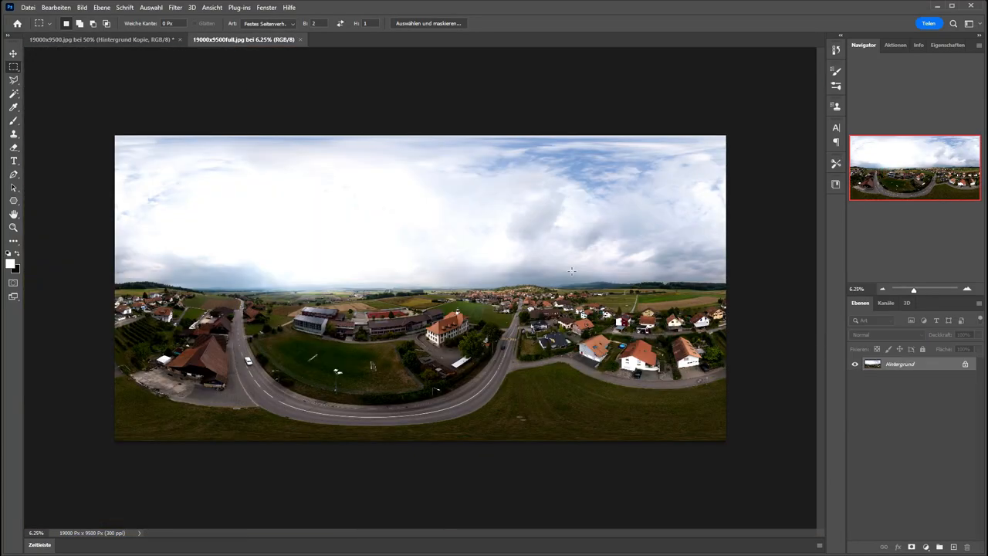
pyautogui.moveTo(491, 451)
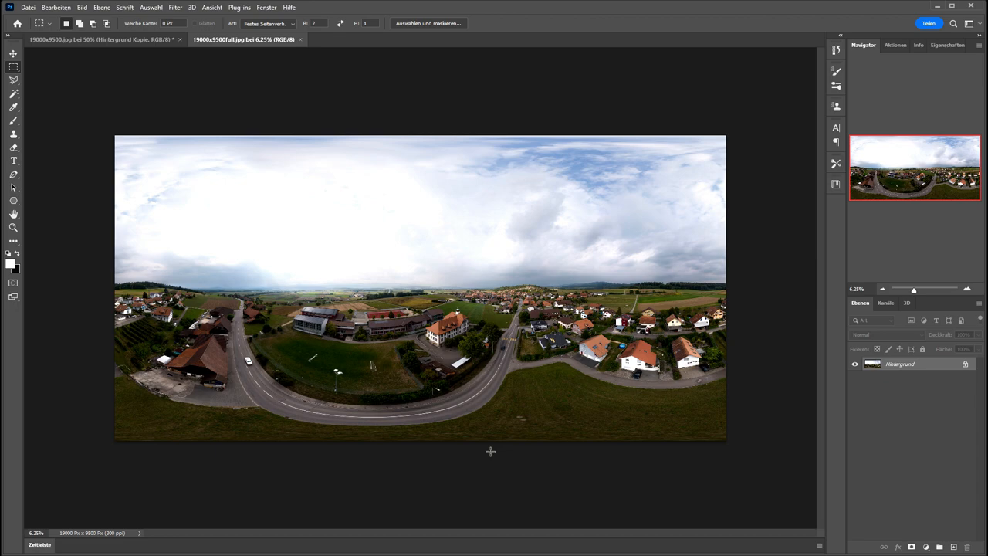
pyautogui.moveTo(356, 190)
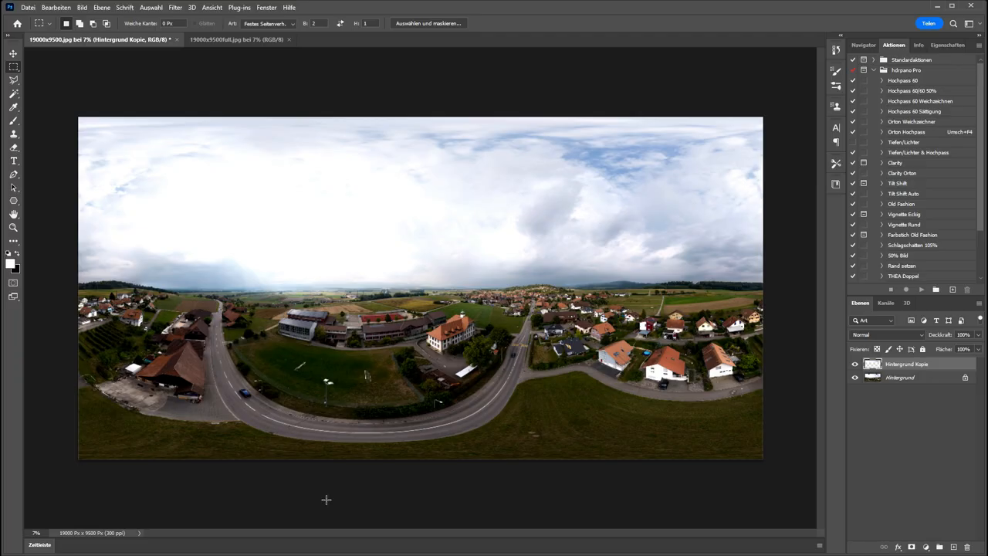
pyautogui.moveTo(389, 90)
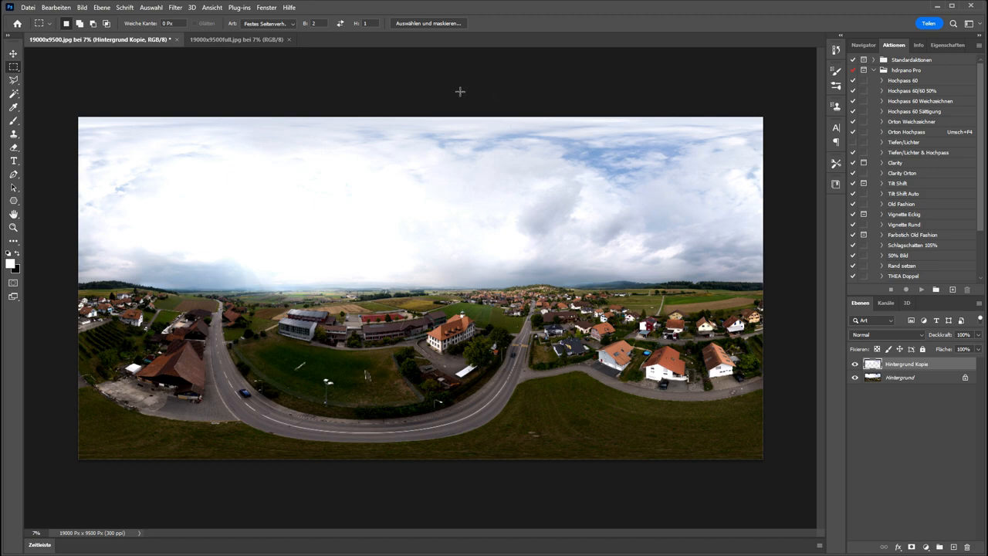
# Flatten the filled panorama and duplicate its Hintergrund layer
pyautogui.rightClick(899, 376)
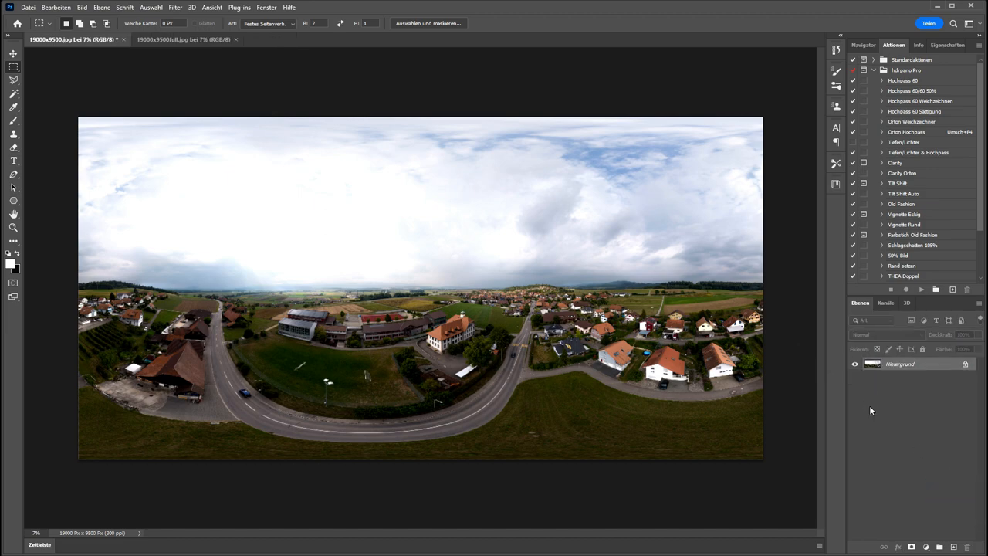
pyautogui.rightClick(900, 364)
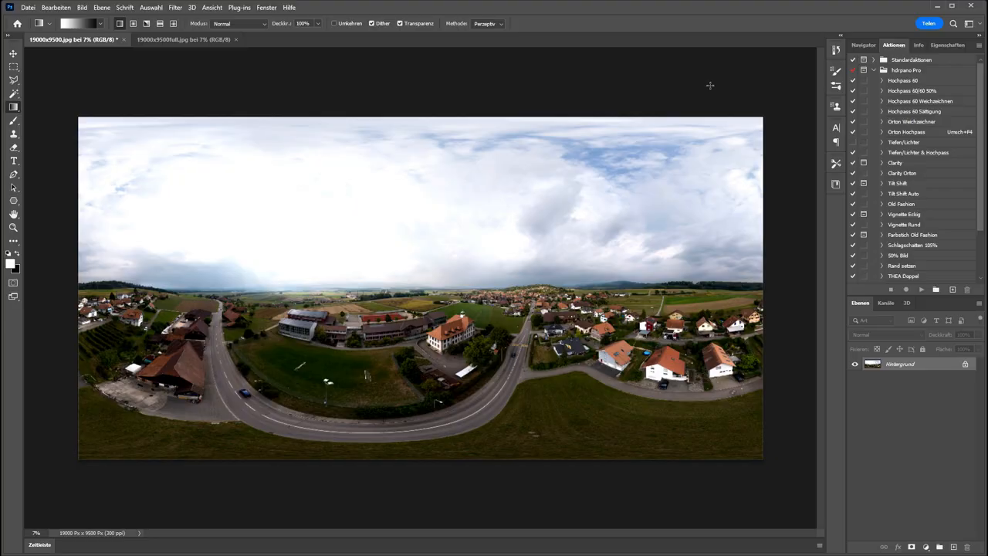
pyautogui.moveTo(497, 241)
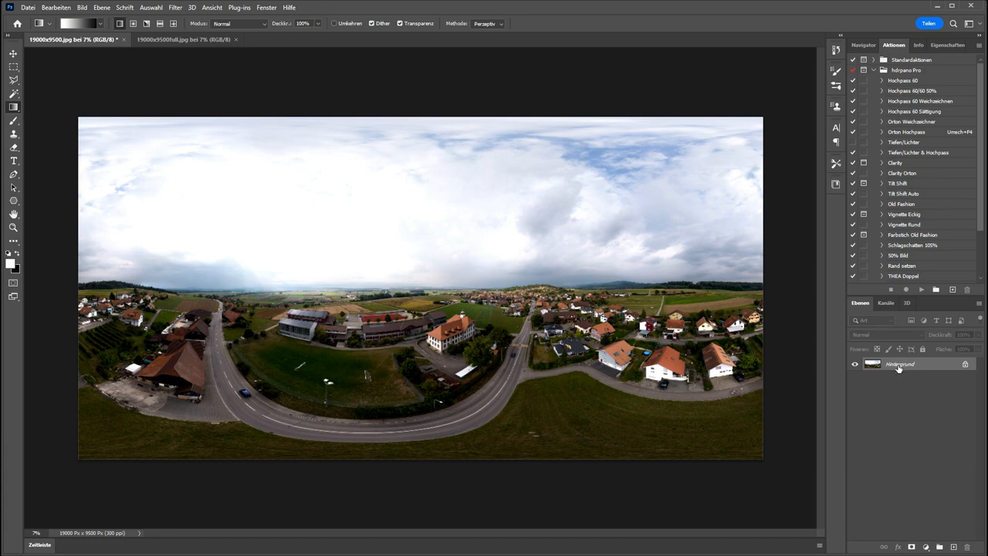
pyautogui.rightClick(898, 364)
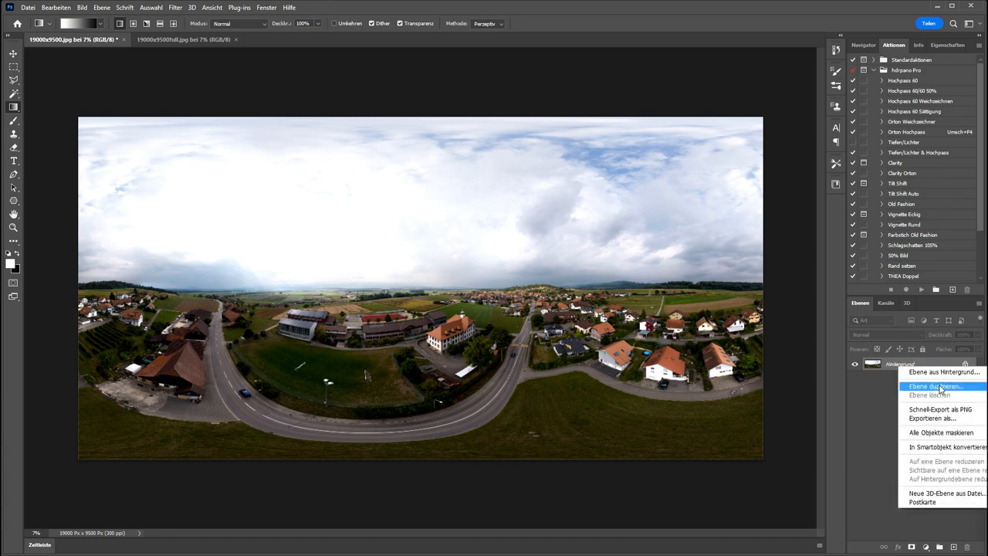
pyautogui.click(935, 386)
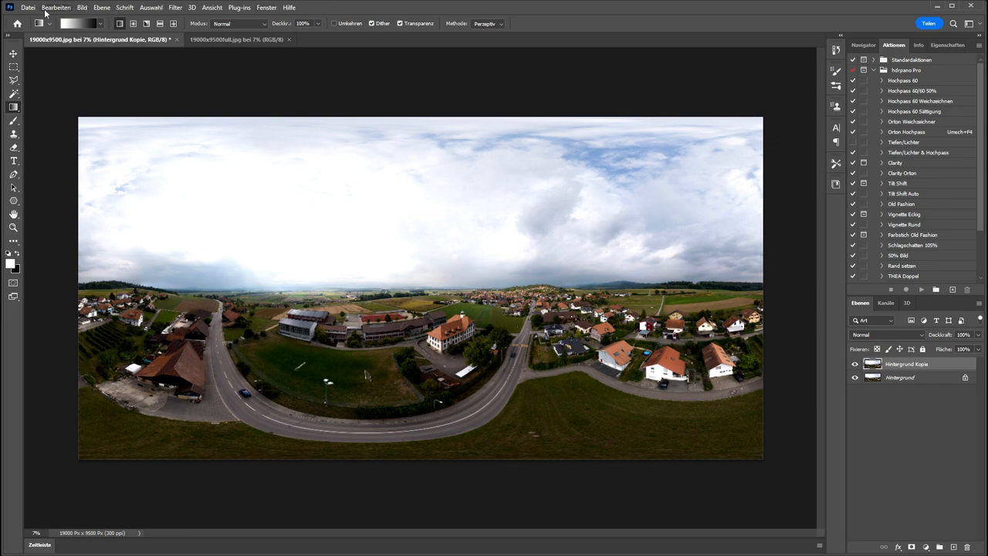
# Darken the copy with Tonwertkorrektur, mask it to the sky, and merge down to one layer
pyautogui.click(80, 6)
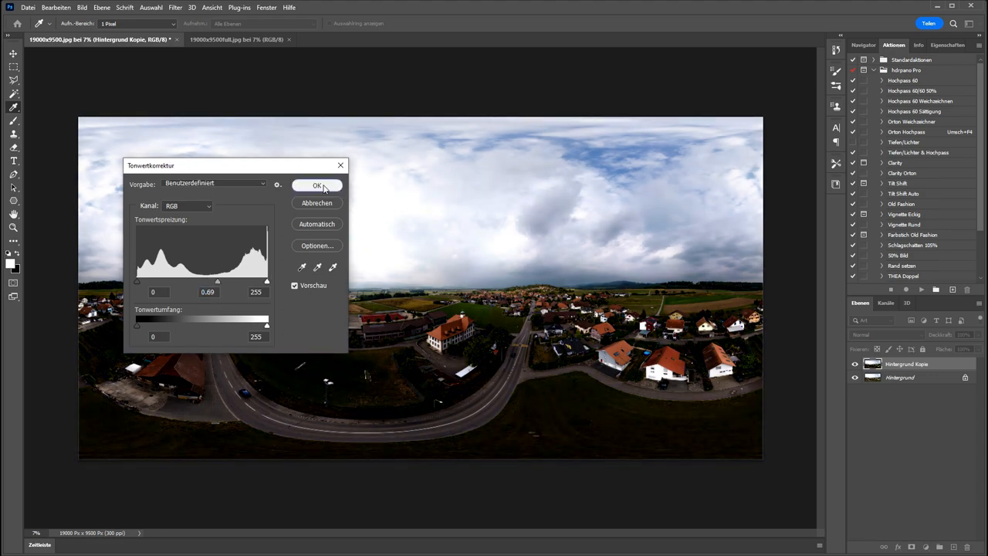
pyautogui.click(318, 185)
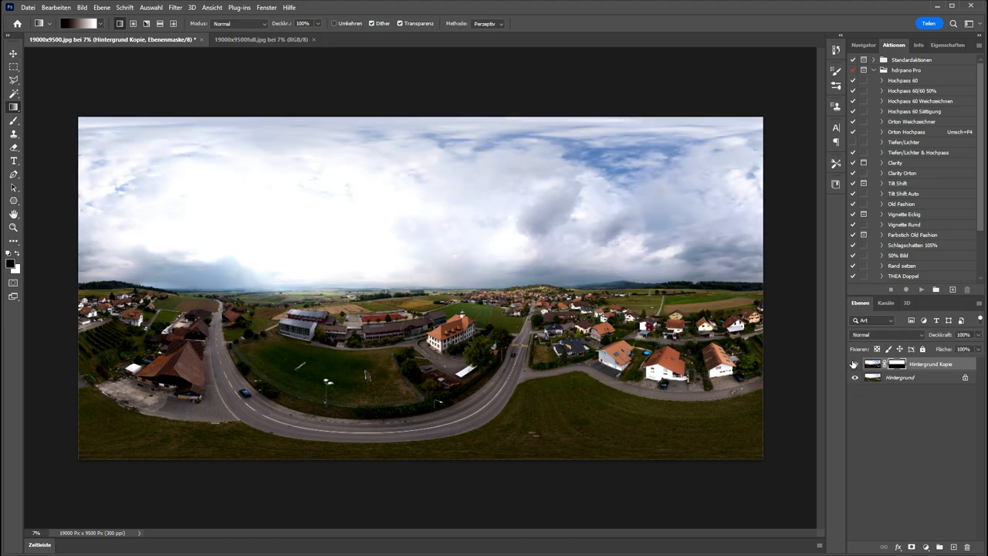
pyautogui.click(854, 364)
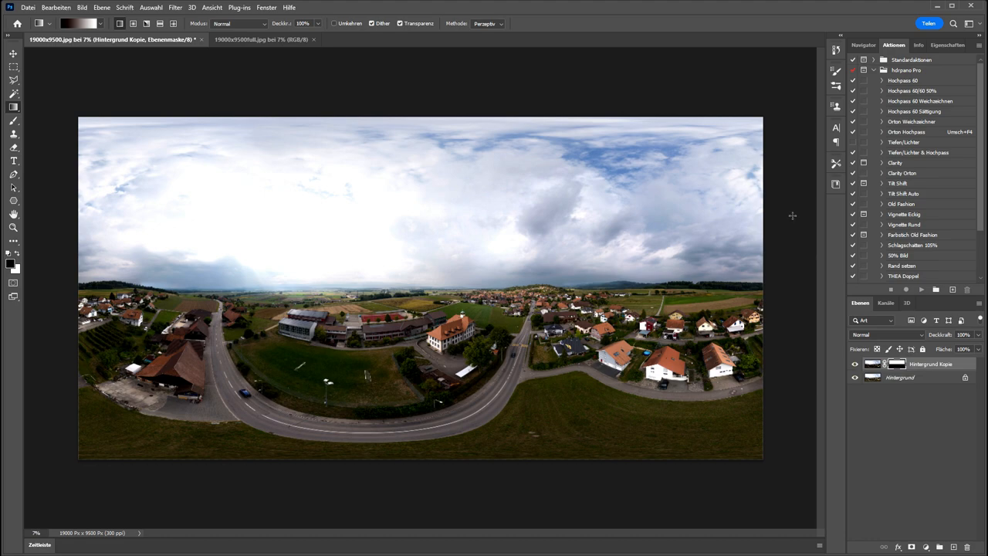
pyautogui.moveTo(723, 453)
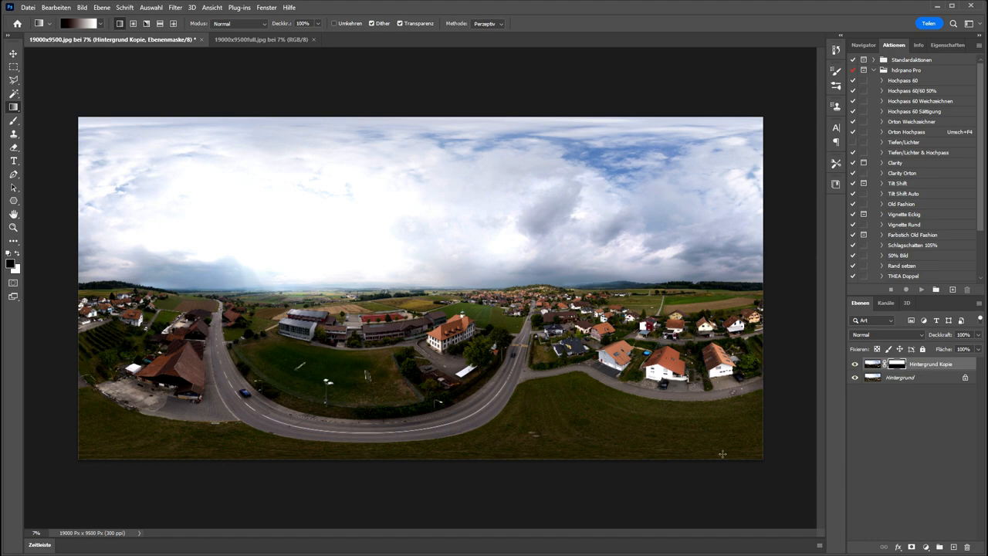
pyautogui.rightClick(898, 377)
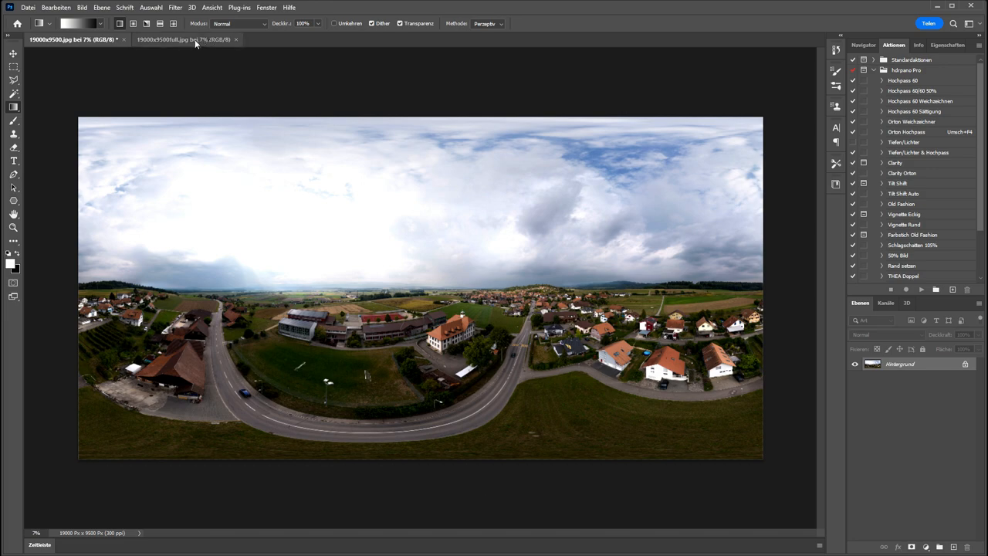
# Apply an equirectangular live projection to the 19000×9500 panorama layer
pyautogui.click(74, 40)
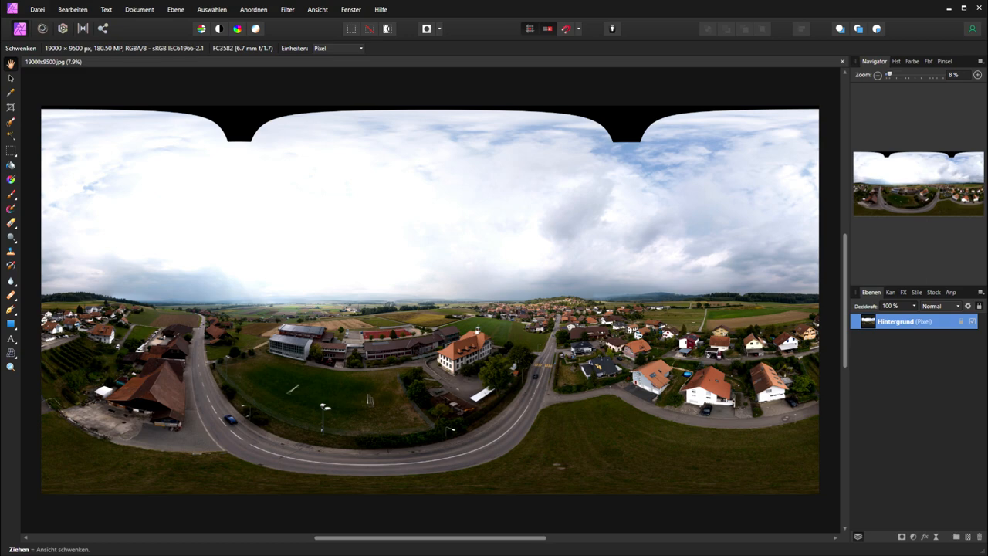
pyautogui.click(176, 9)
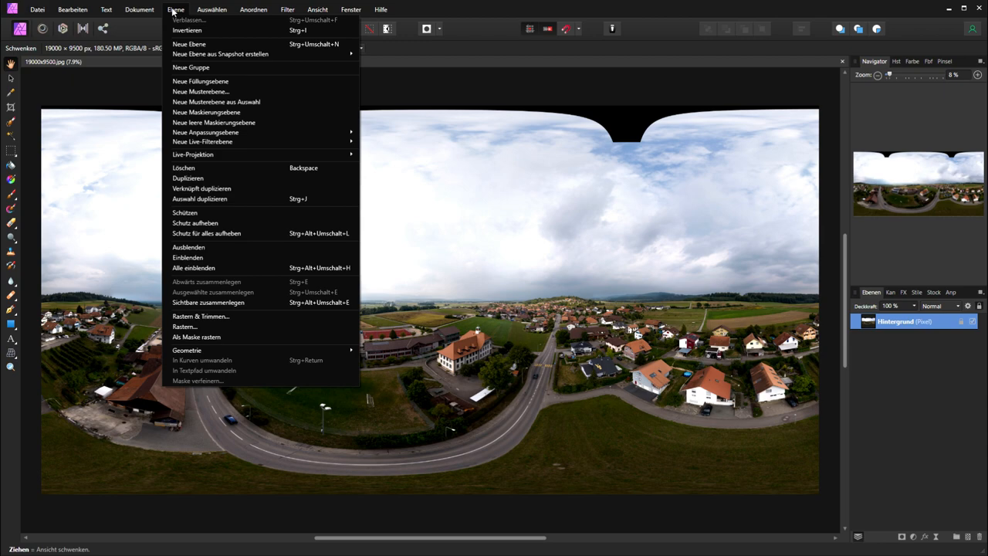
pyautogui.moveTo(192, 155)
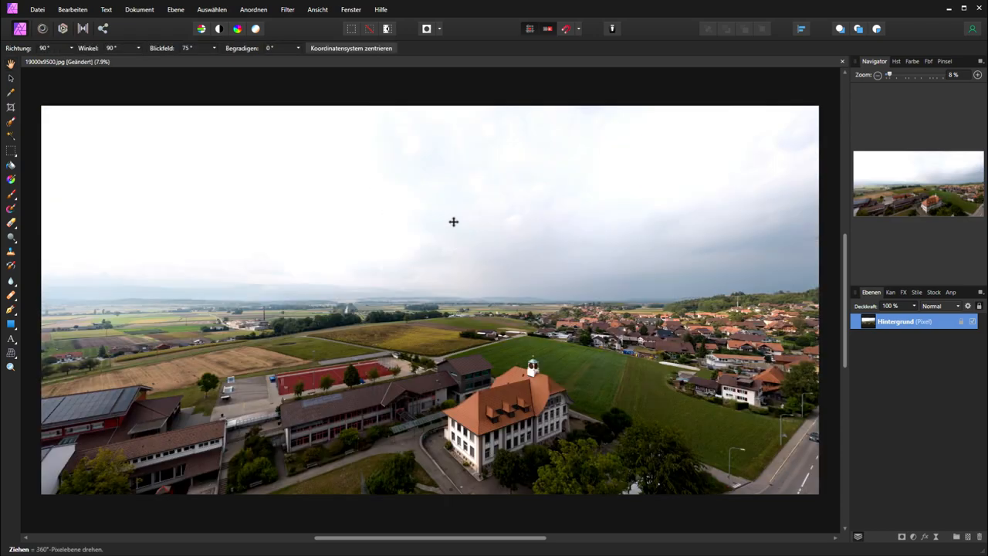
# Flood-select the black sky hole and grow the selection slightly past its edges
pyautogui.moveTo(454, 222); pyautogui.dragTo(466, 178)
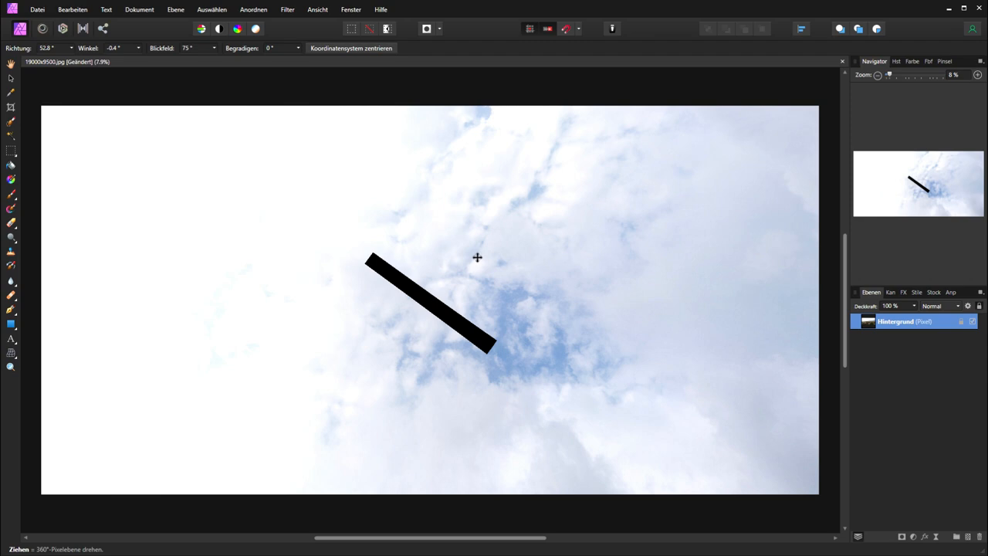
pyautogui.click(11, 138)
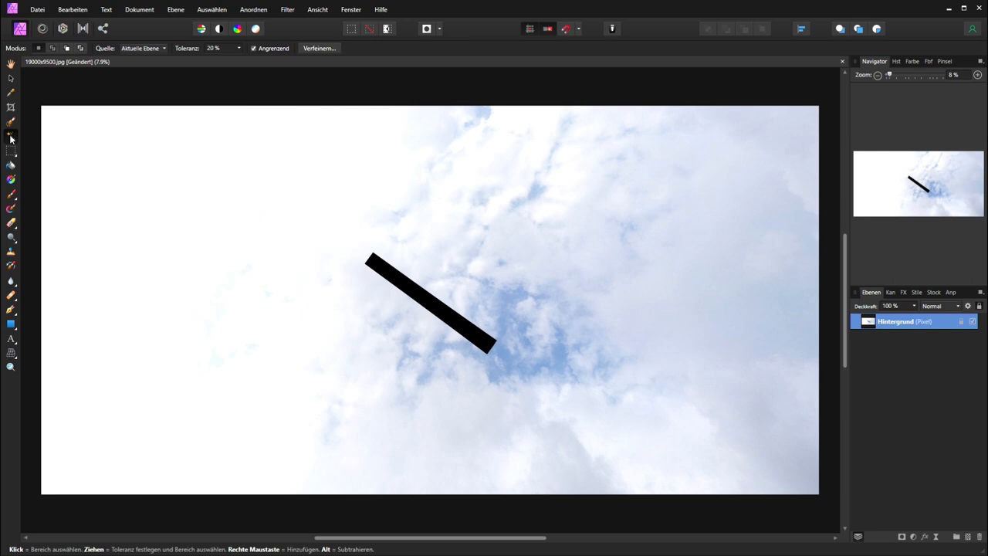
pyautogui.click(429, 301)
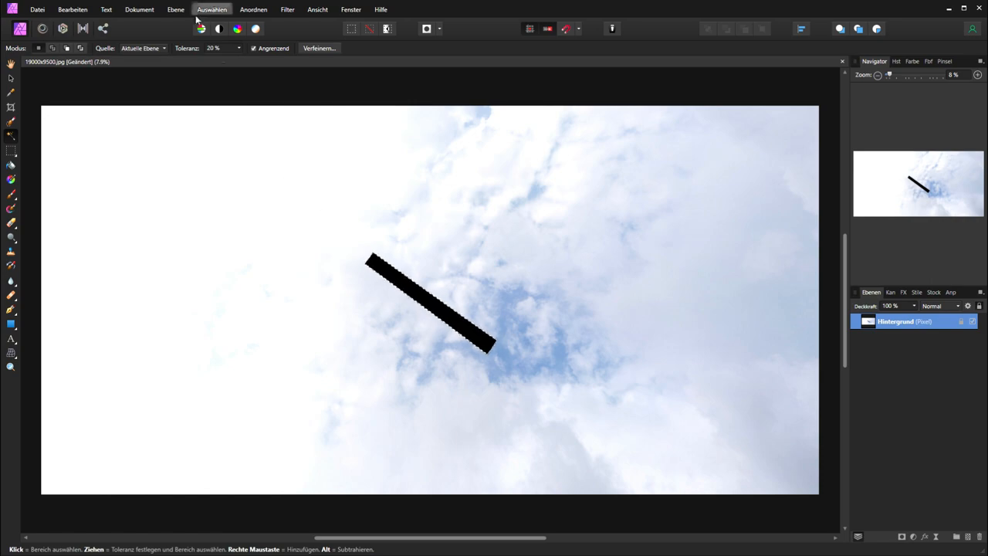
pyautogui.click(211, 9)
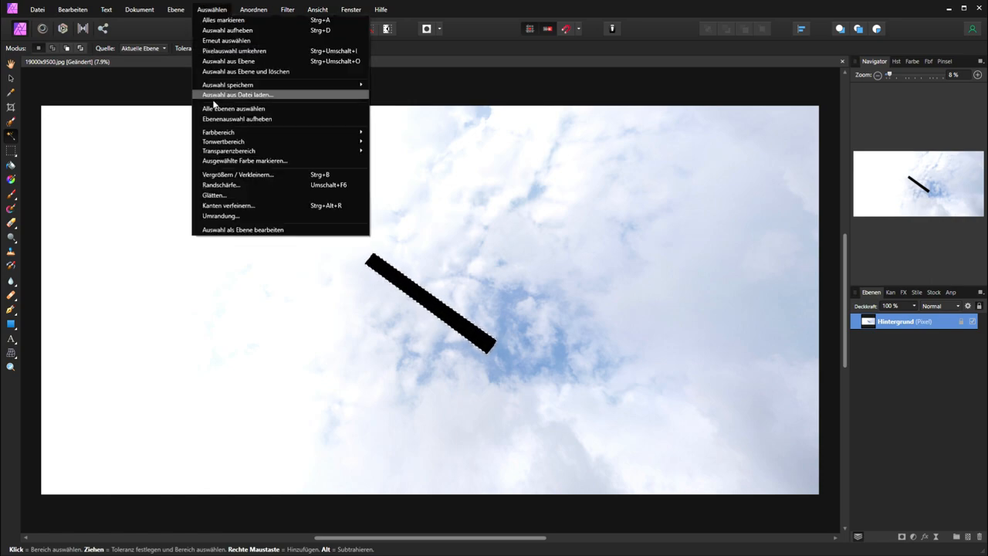
pyautogui.moveTo(228, 194)
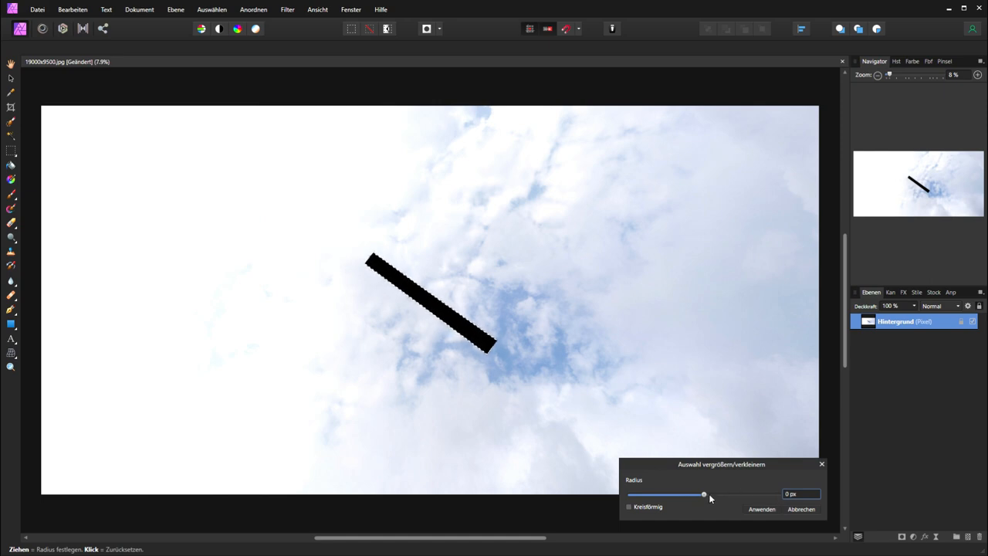
pyautogui.click(799, 494)
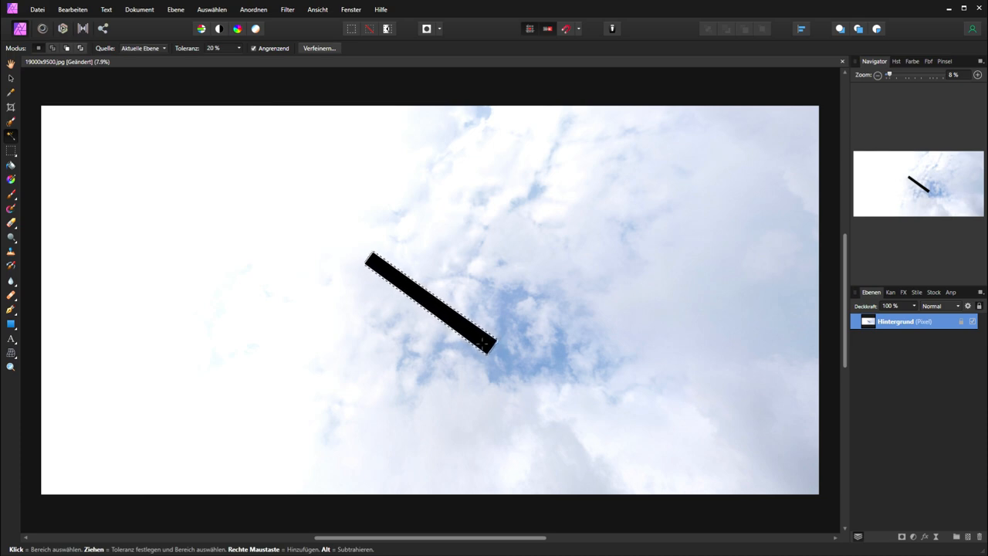
# Fill the selected hole with Inpainting so matching clouds cover it
pyautogui.click(71, 10)
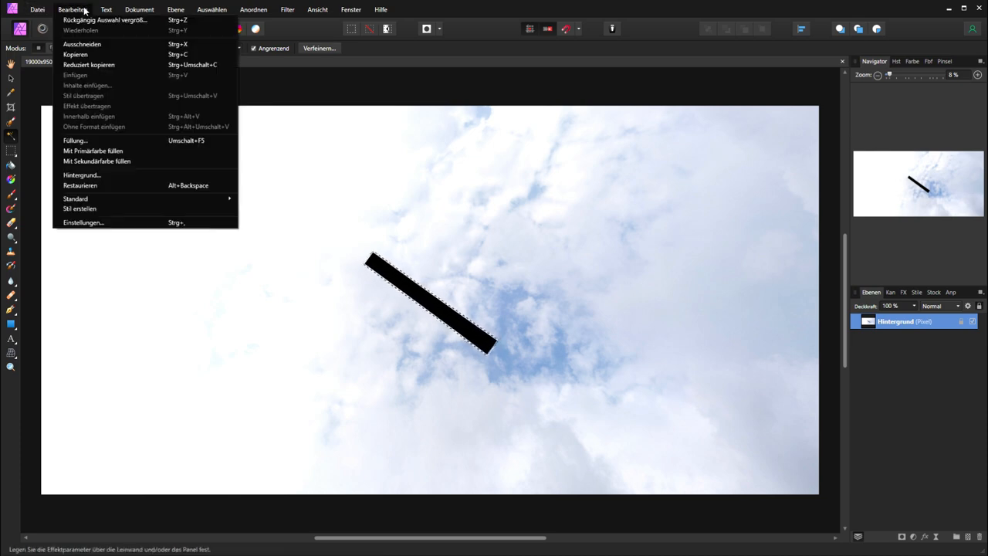
pyautogui.moveTo(75, 140)
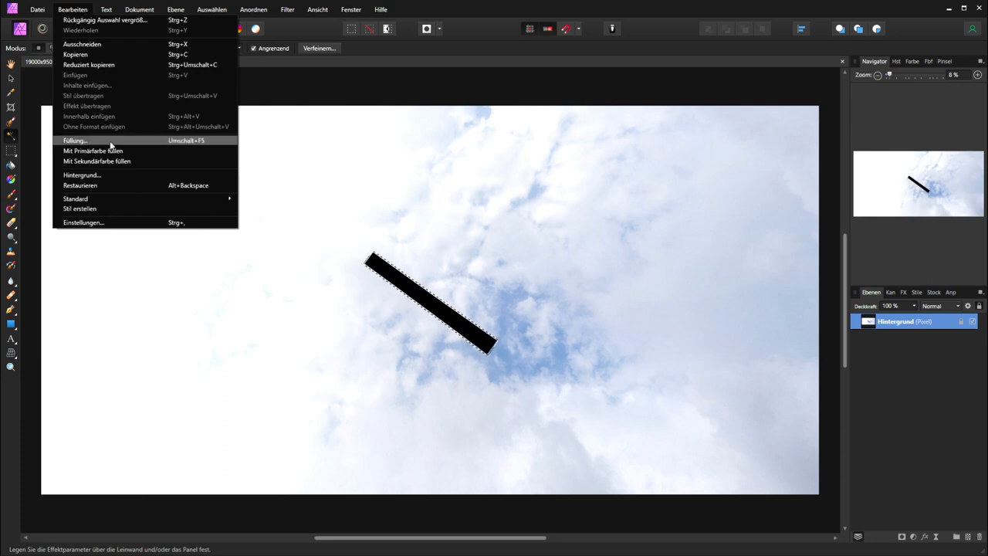
pyautogui.click(74, 139)
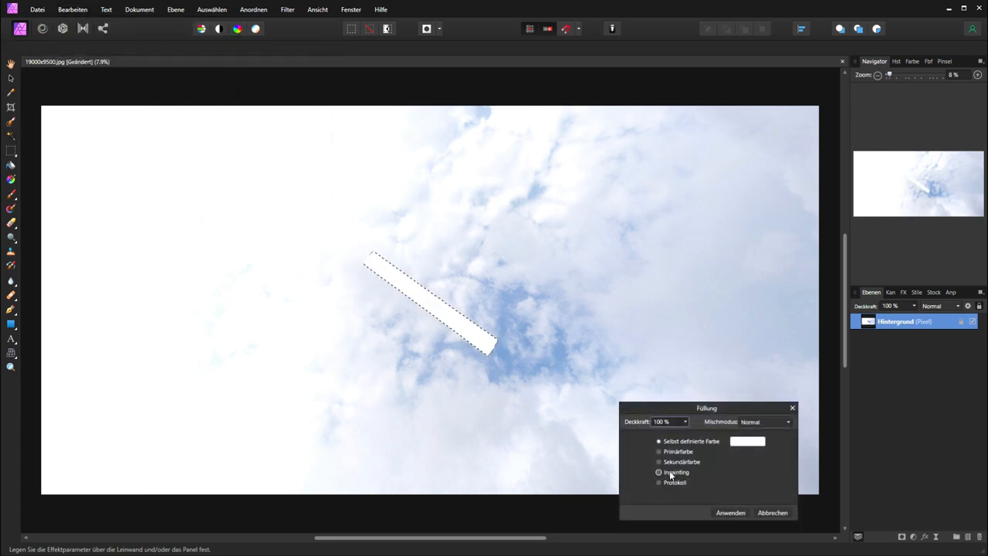
pyautogui.click(657, 473)
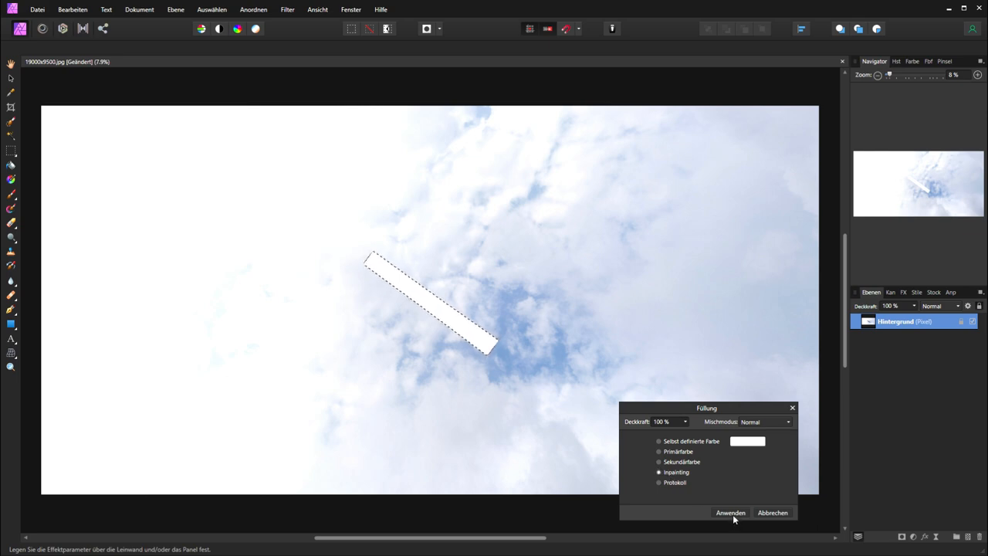
pyautogui.click(730, 513)
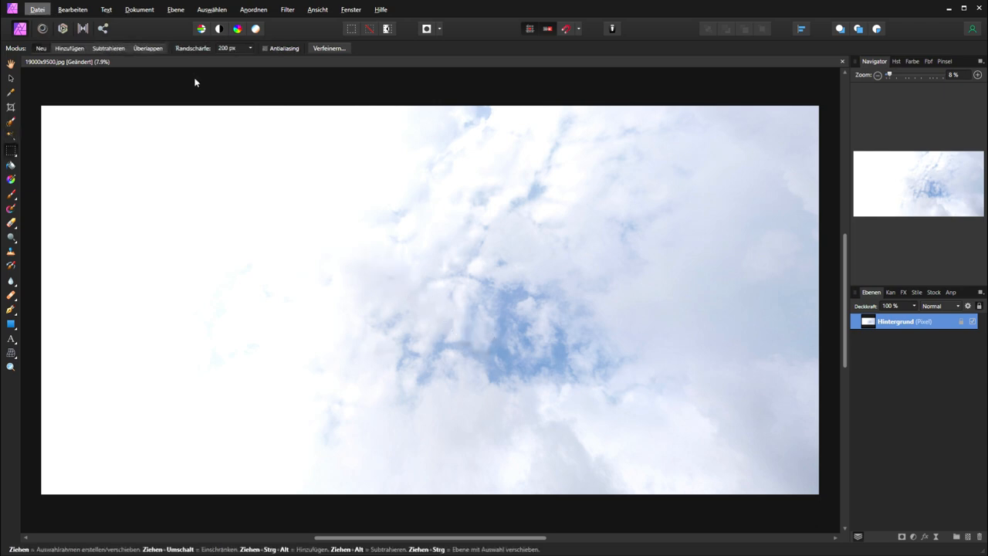
pyautogui.moveTo(449, 289)
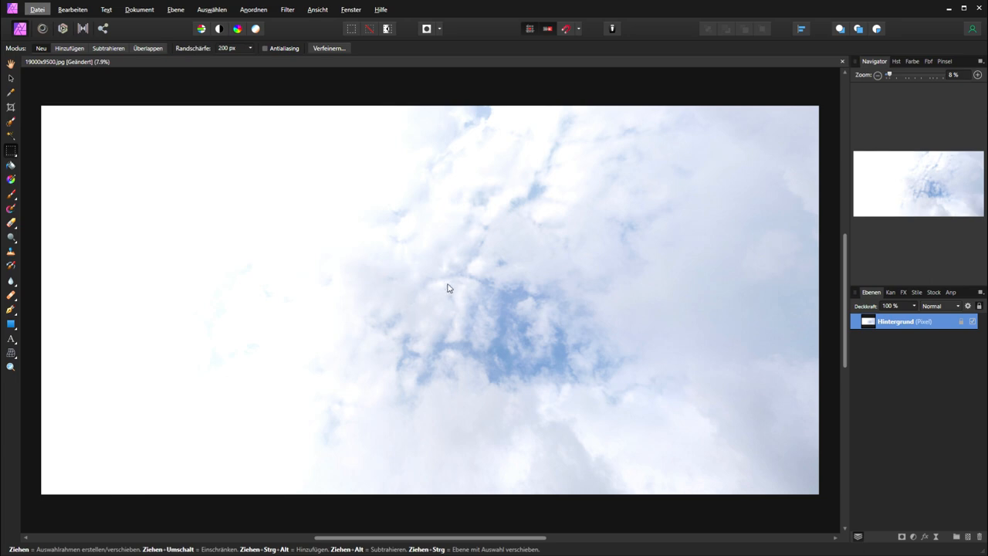
pyautogui.moveTo(451, 299)
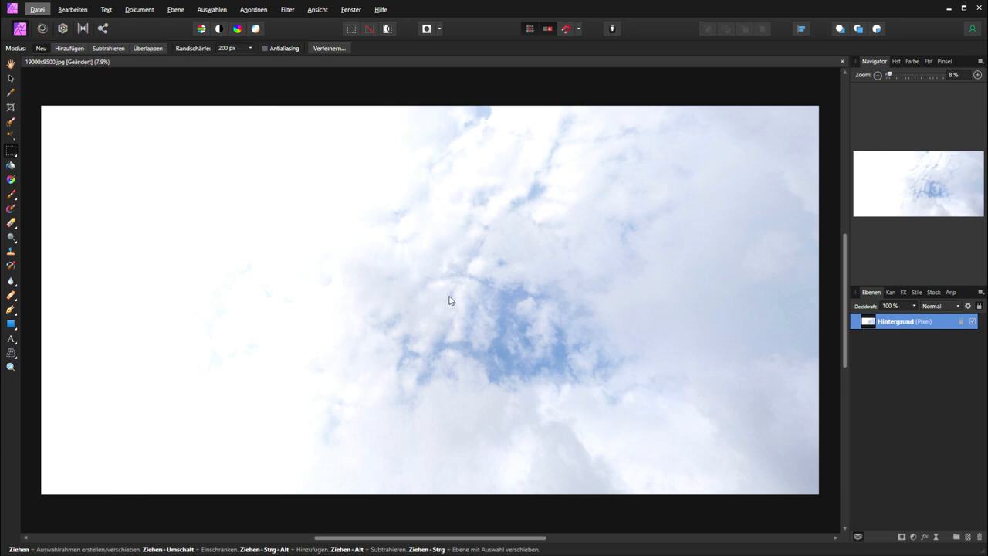
# Resume editing the live projection and orbit around to verify the patched sky blends in
pyautogui.click(176, 9)
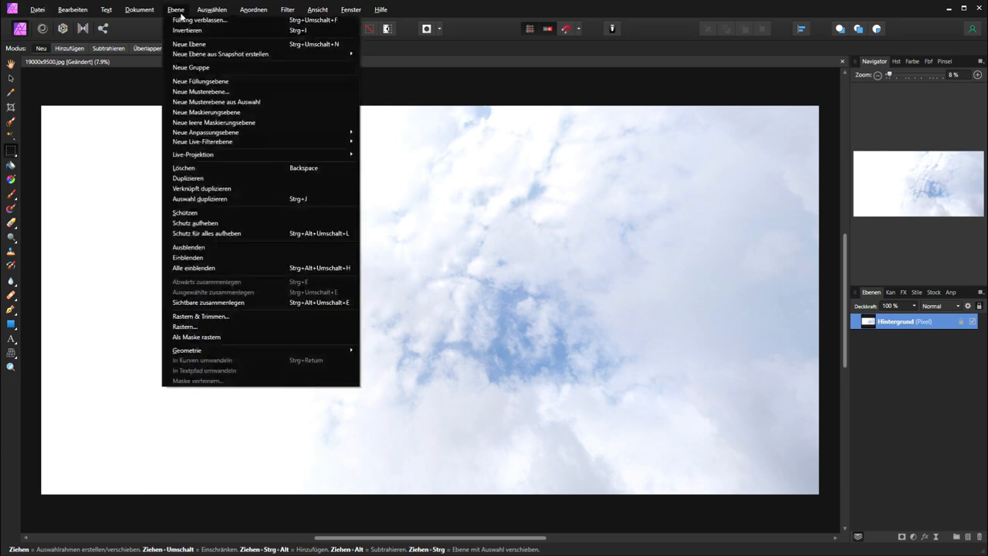
pyautogui.moveTo(193, 154)
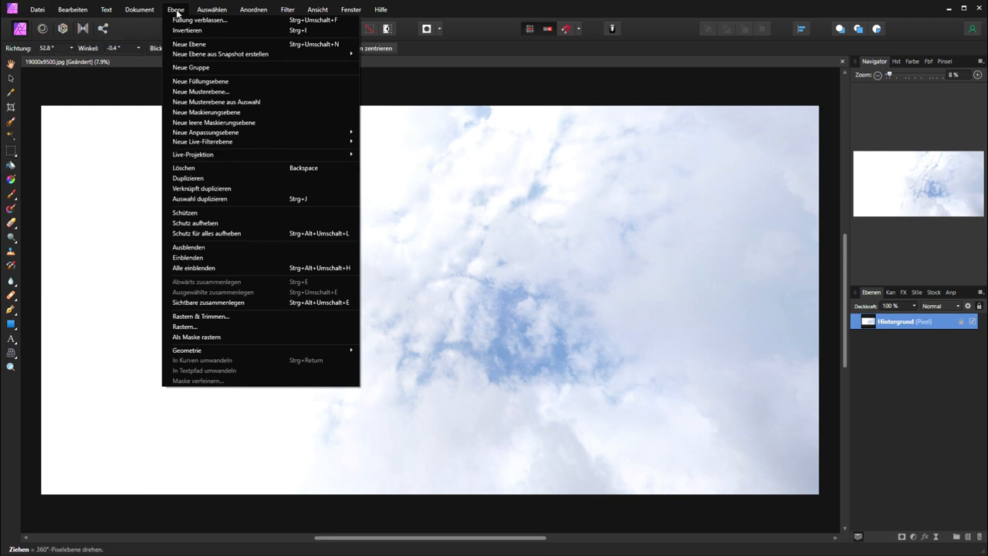
pyautogui.moveTo(191, 155)
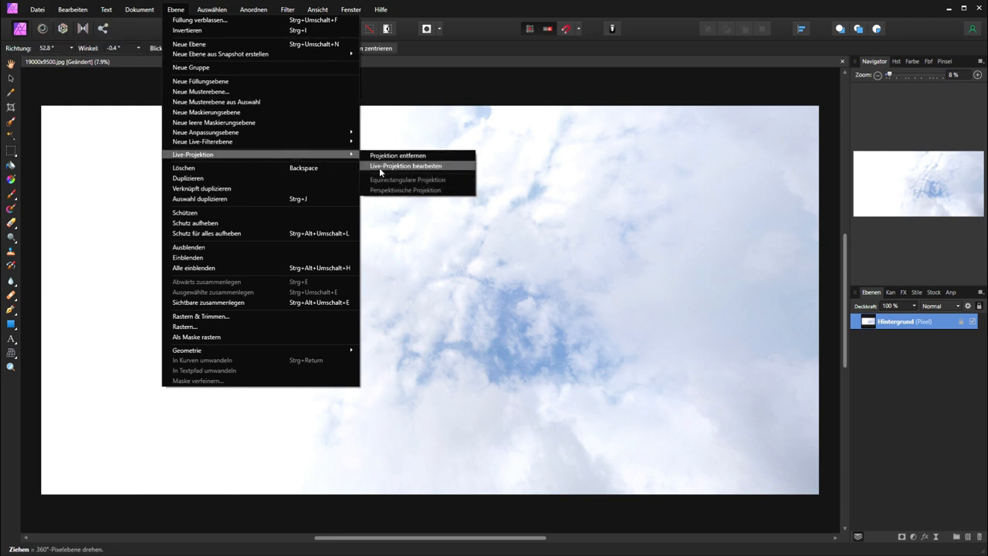
pyautogui.moveTo(380, 170)
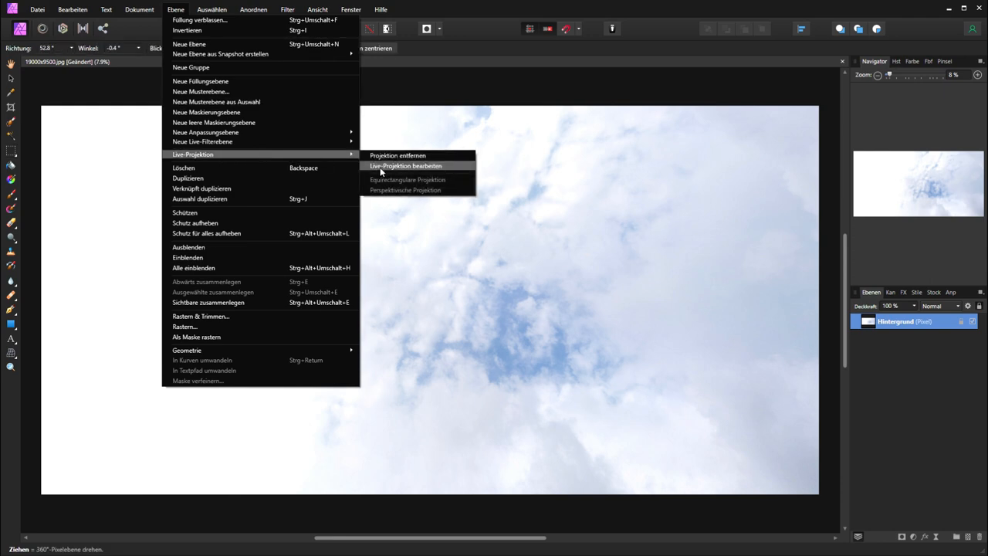
pyautogui.click(405, 165)
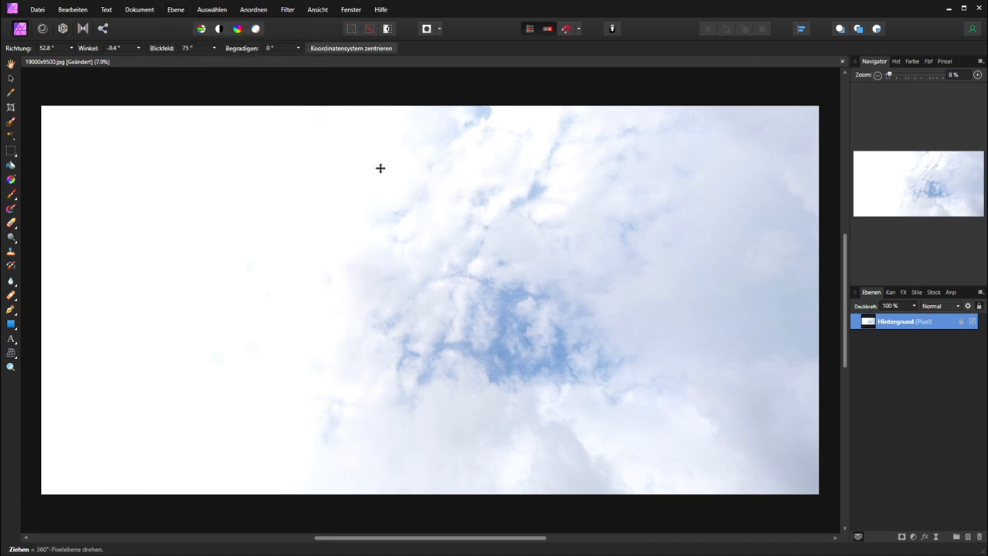
pyautogui.moveTo(374, 281)
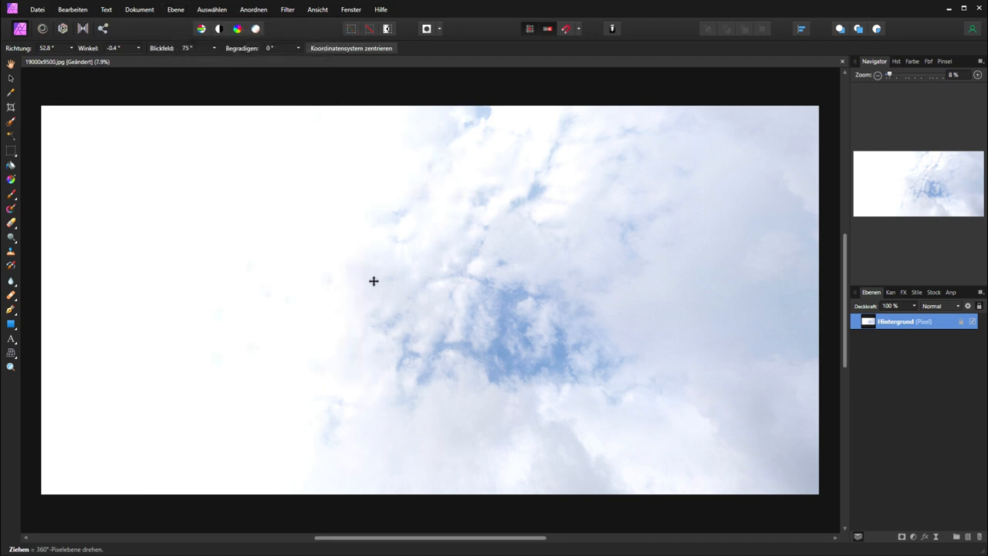
pyautogui.moveTo(443, 324)
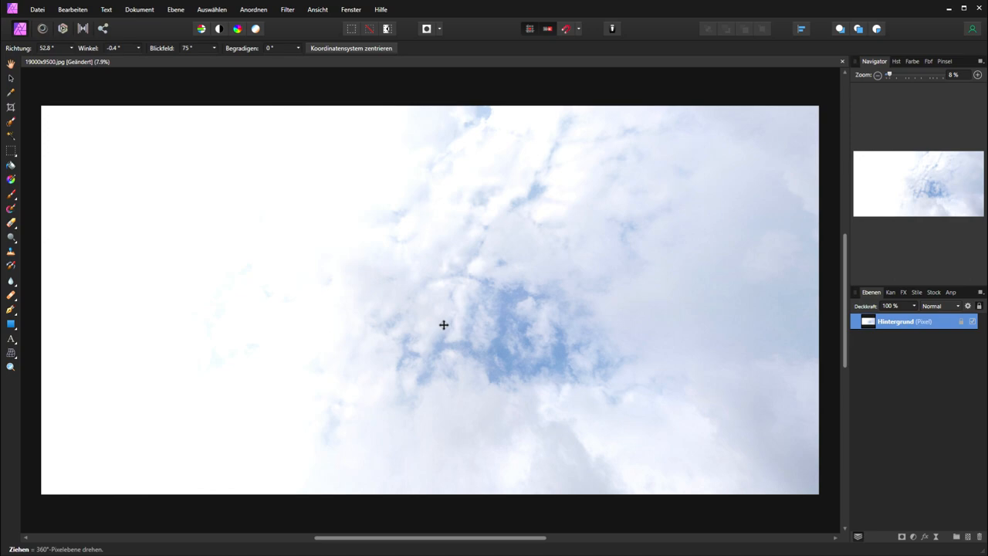
pyautogui.moveTo(445, 324); pyautogui.dragTo(438, 269)
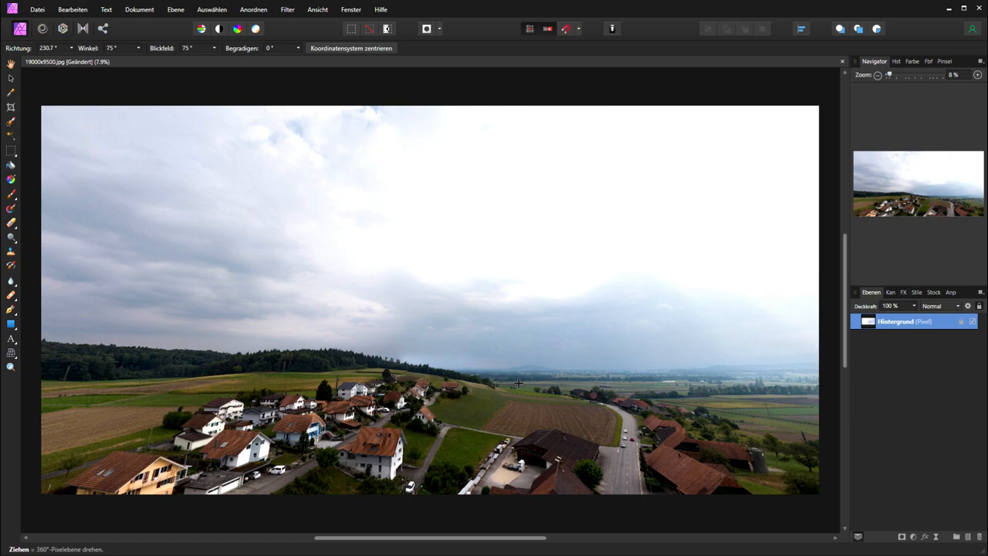
pyautogui.moveTo(435, 268)
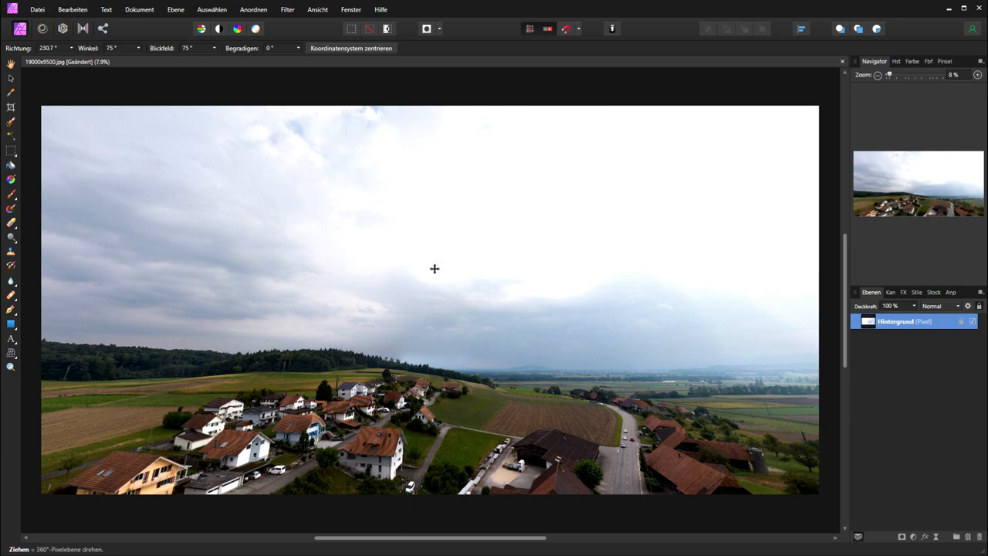
pyautogui.moveTo(435, 268); pyautogui.dragTo(401, 301)
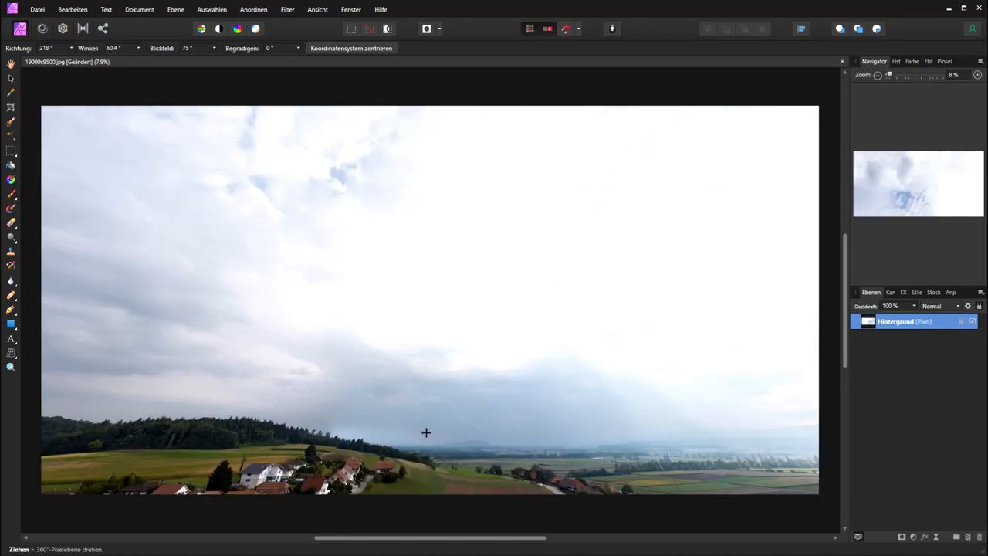
# Remove the live projection, restoring the flat equirectangular panorama with filled sky
pyautogui.click(176, 9)
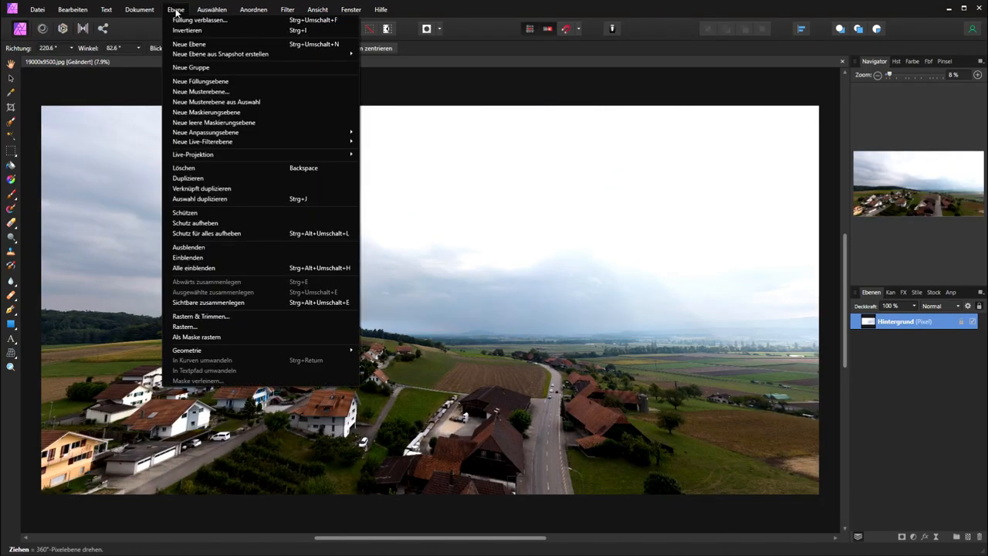
pyautogui.moveTo(193, 155)
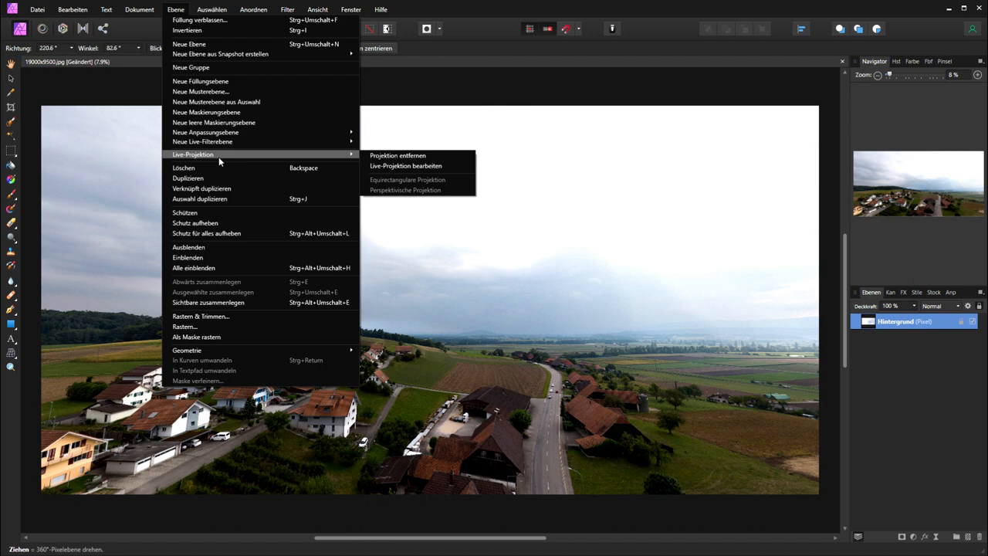
pyautogui.moveTo(398, 157)
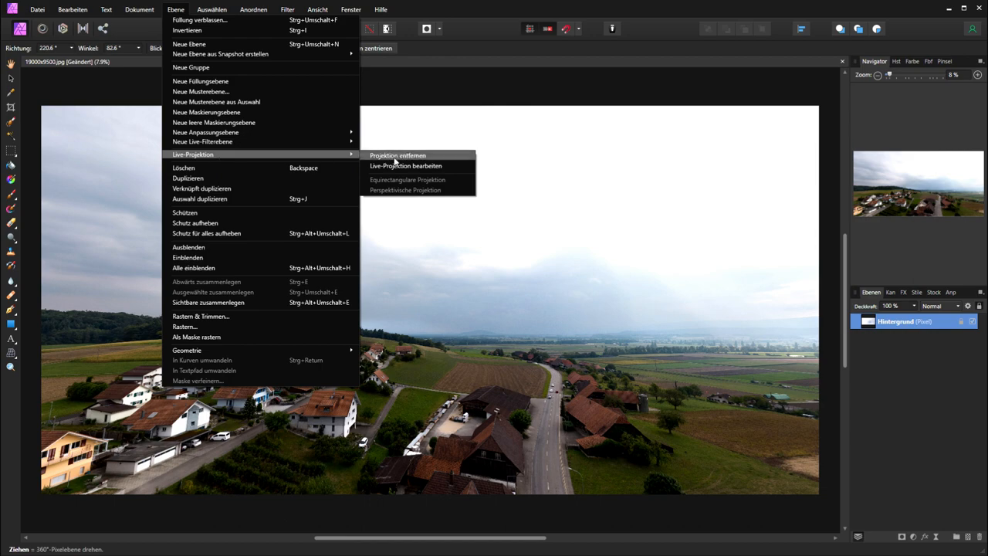
pyautogui.click(398, 154)
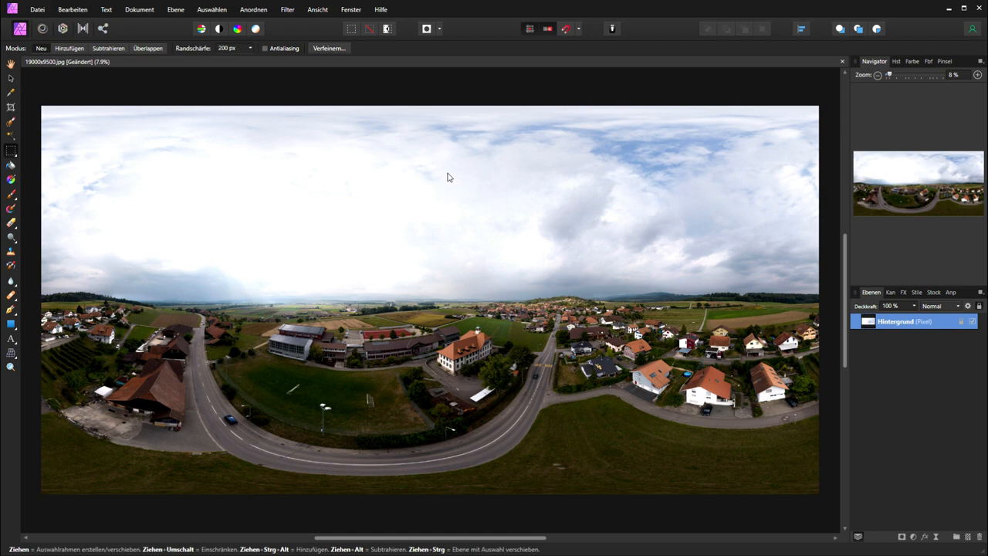
pyautogui.moveTo(474, 323)
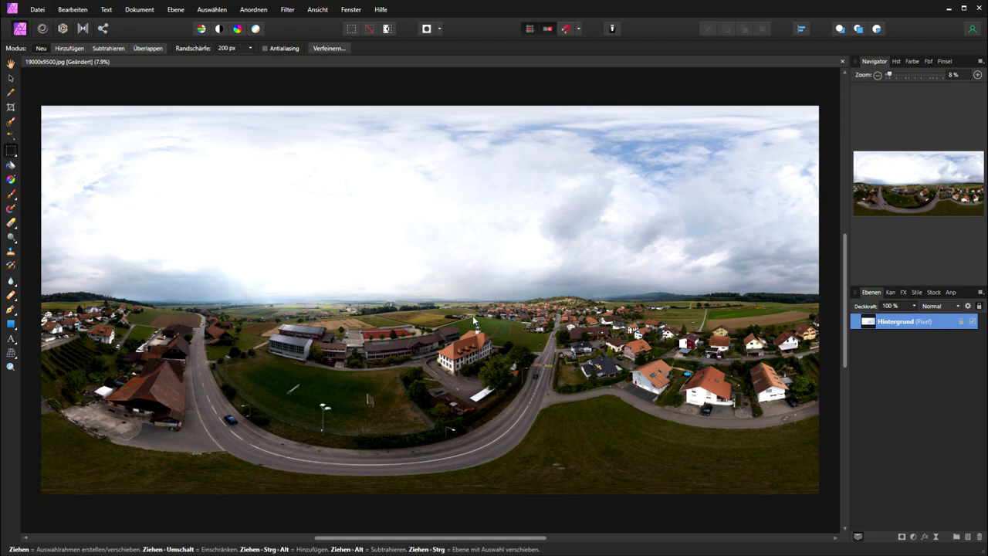